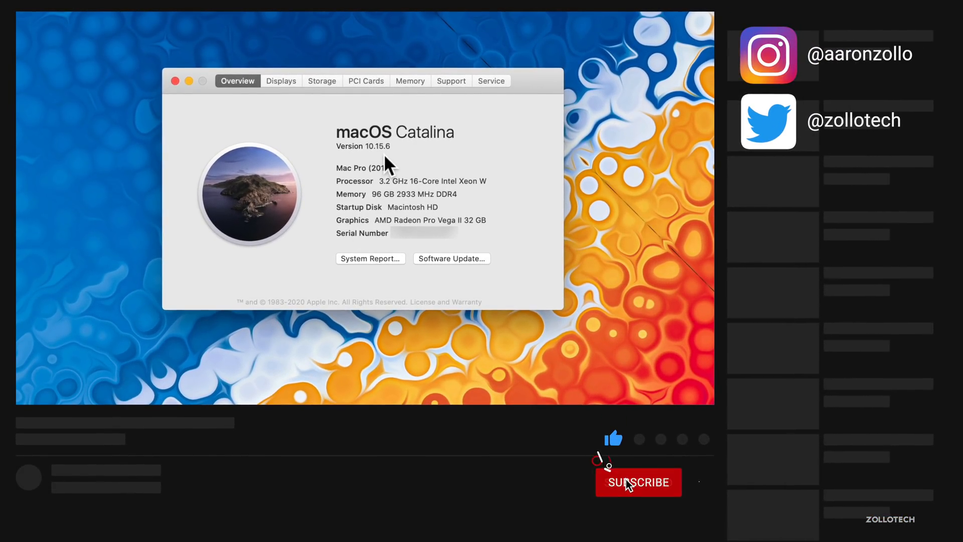
Close the Preview screenshot of the 10.15.6 Software Update download, leaving the desktop.
click(637, 482)
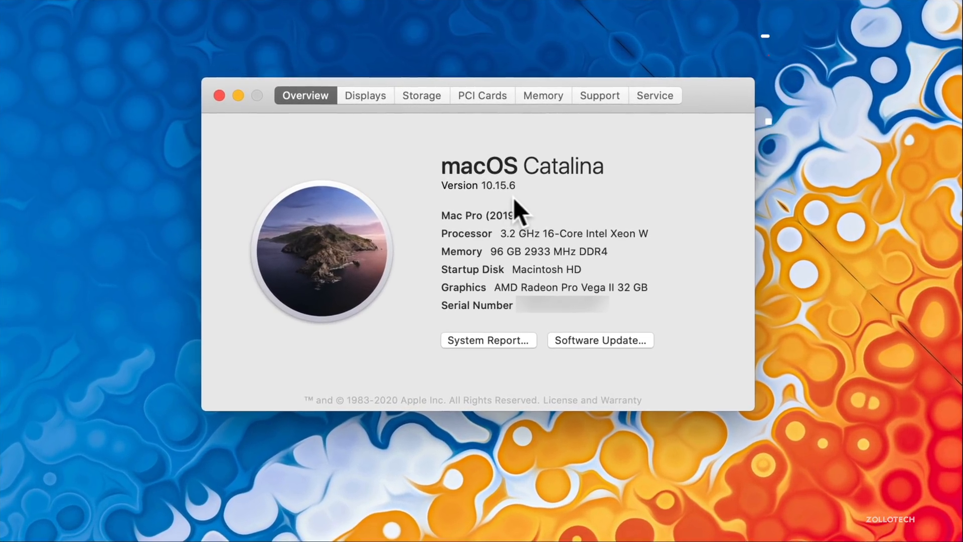
mouse_move(540, 202)
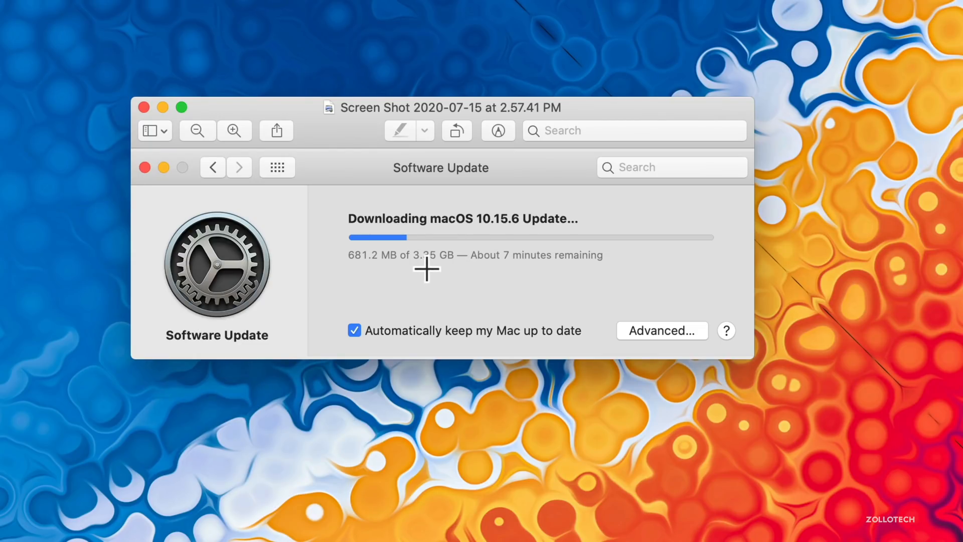
mouse_move(638, 126)
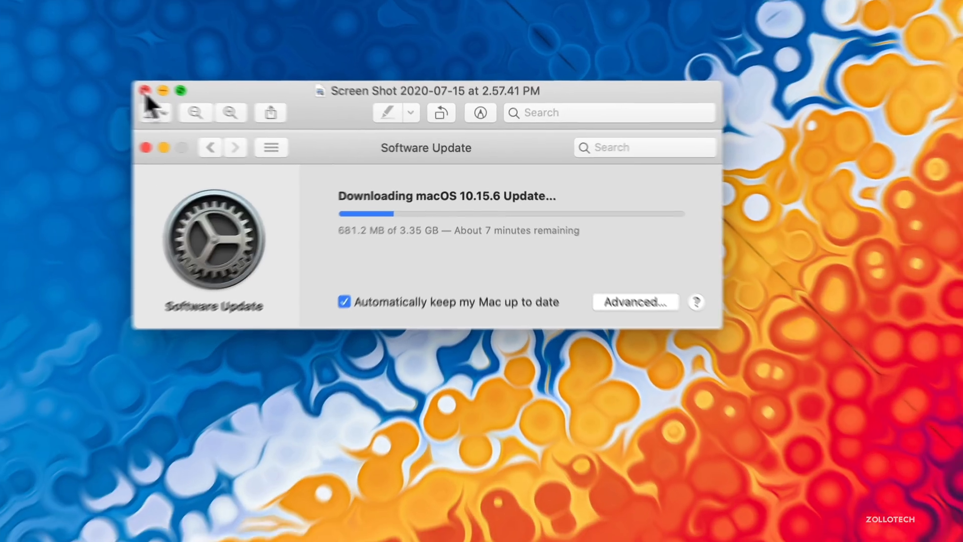
click(145, 91)
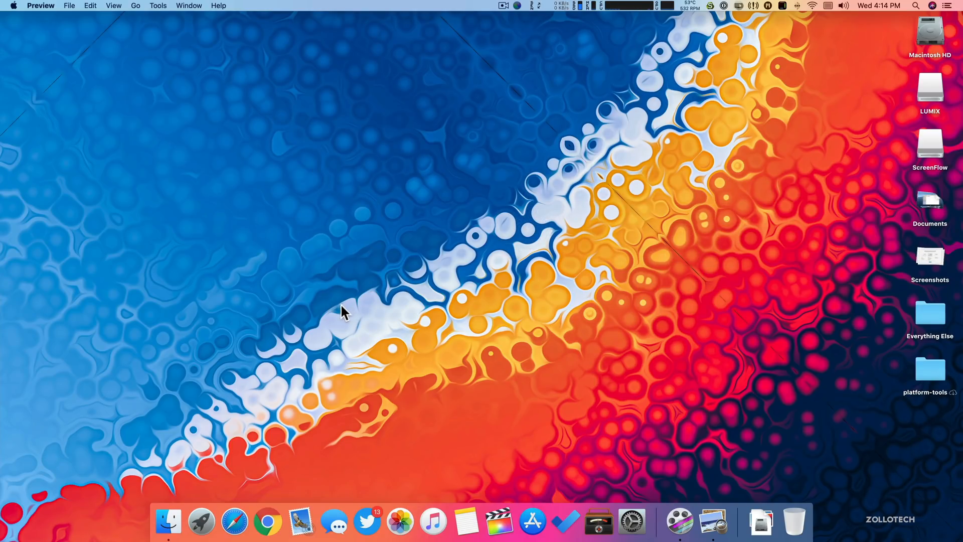
mouse_move(236, 353)
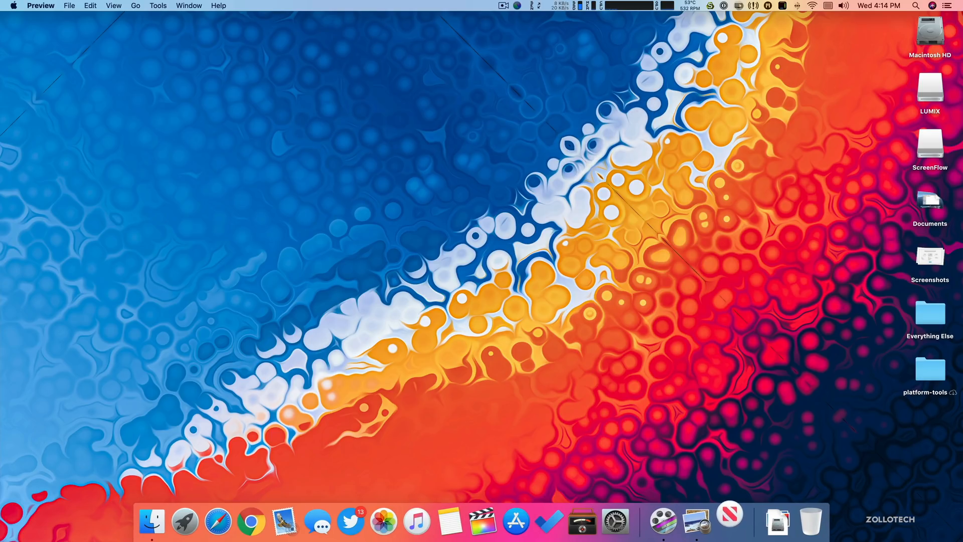
Launch Apple News from the Dock onto the Today feed.
click(729, 521)
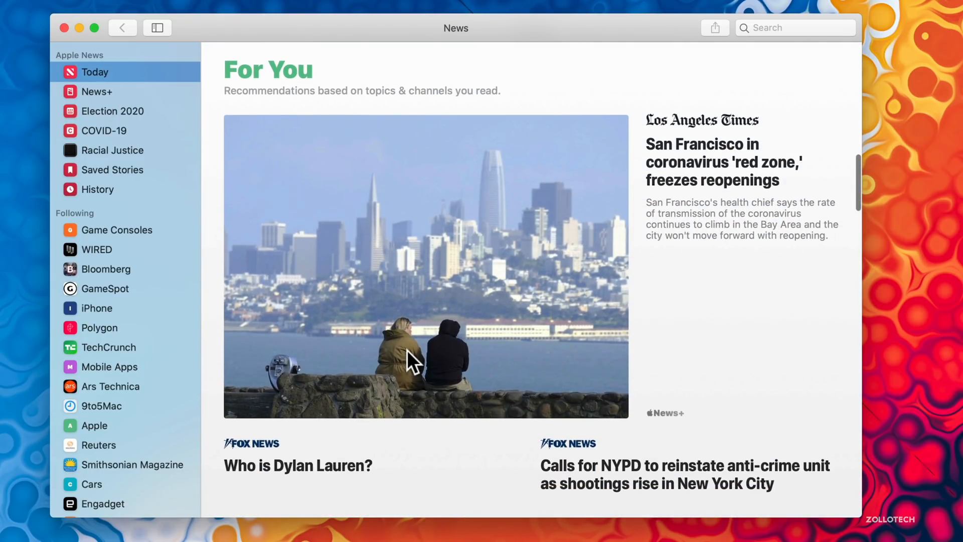
scroll(down, 3)
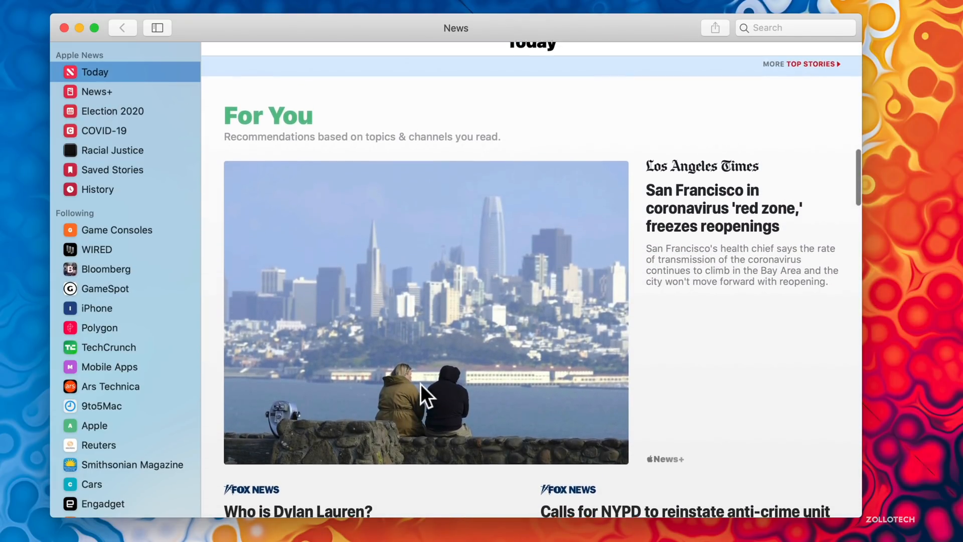
scroll(up, 3)
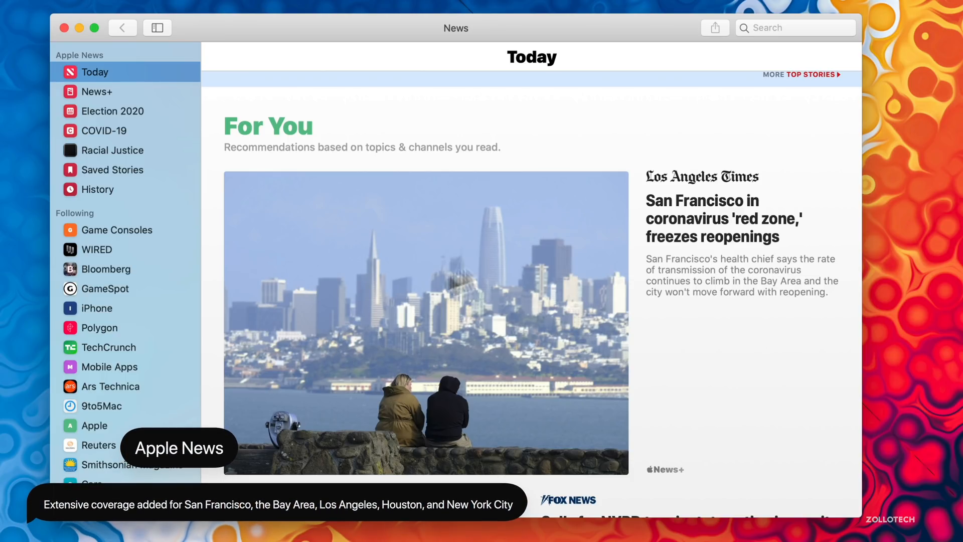
mouse_move(443, 223)
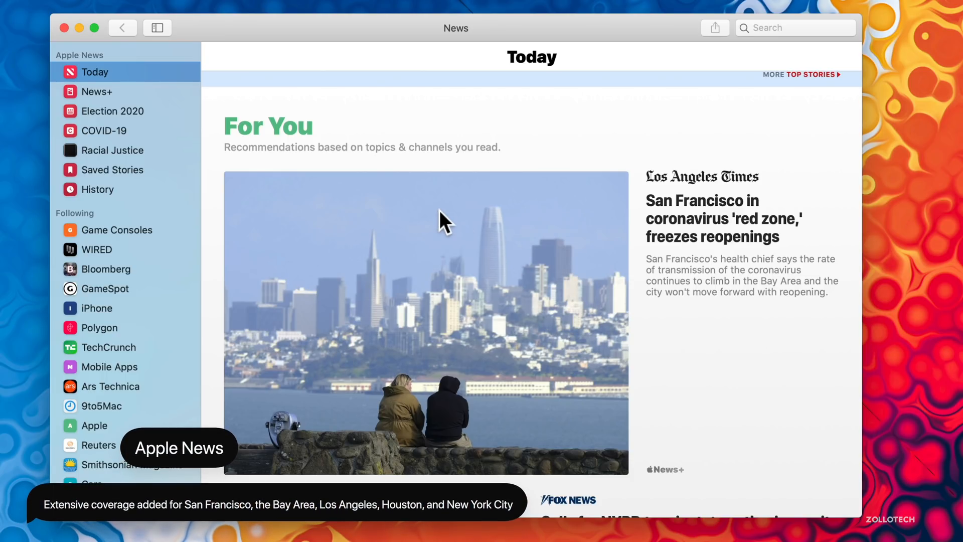
Scroll the Today feed through For You, Trending Stories, Fox News and iPhone stories.
scroll(down, 3)
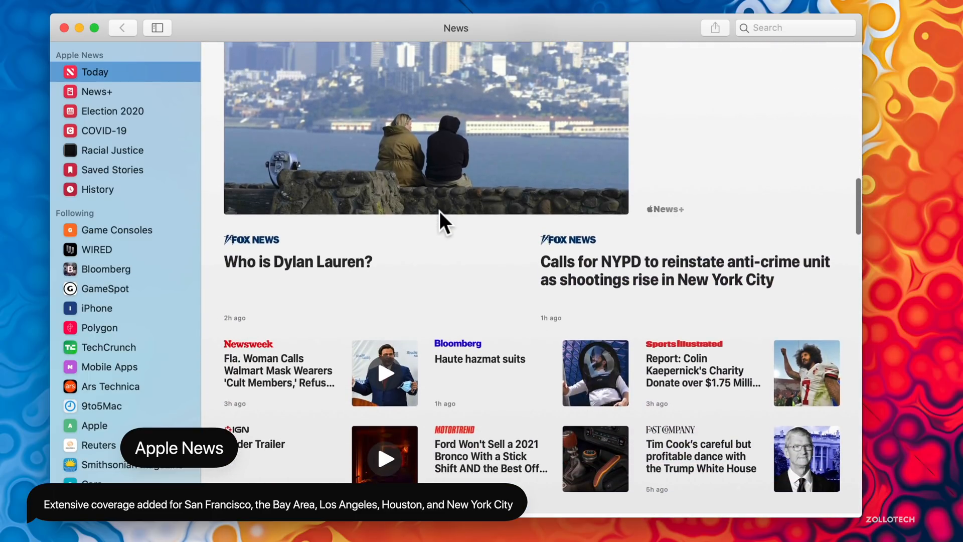
scroll(down, 3)
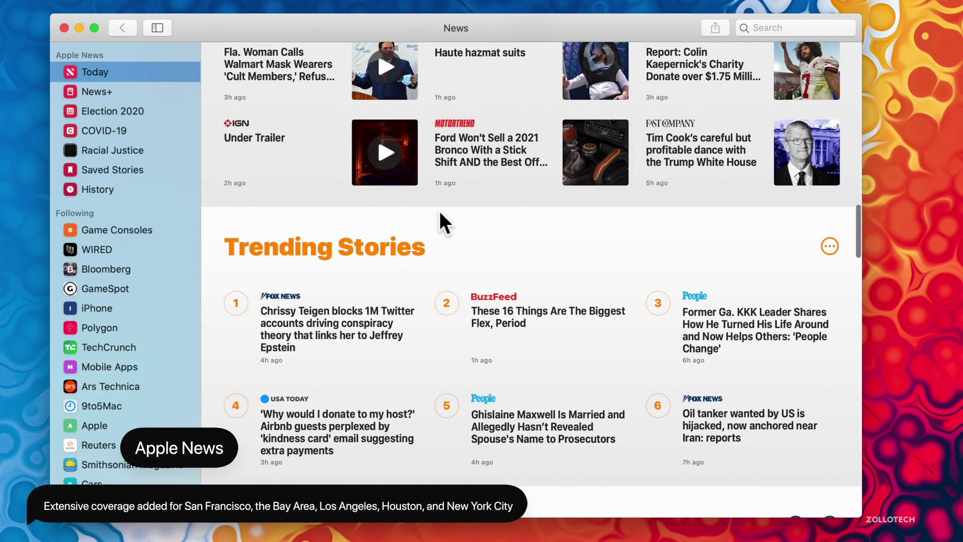
scroll(down, 3)
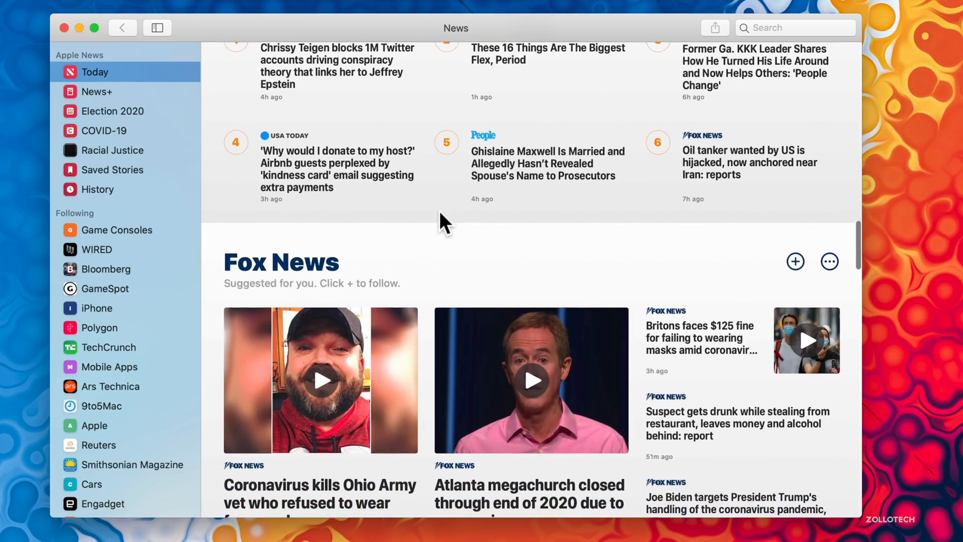
scroll(down, 3)
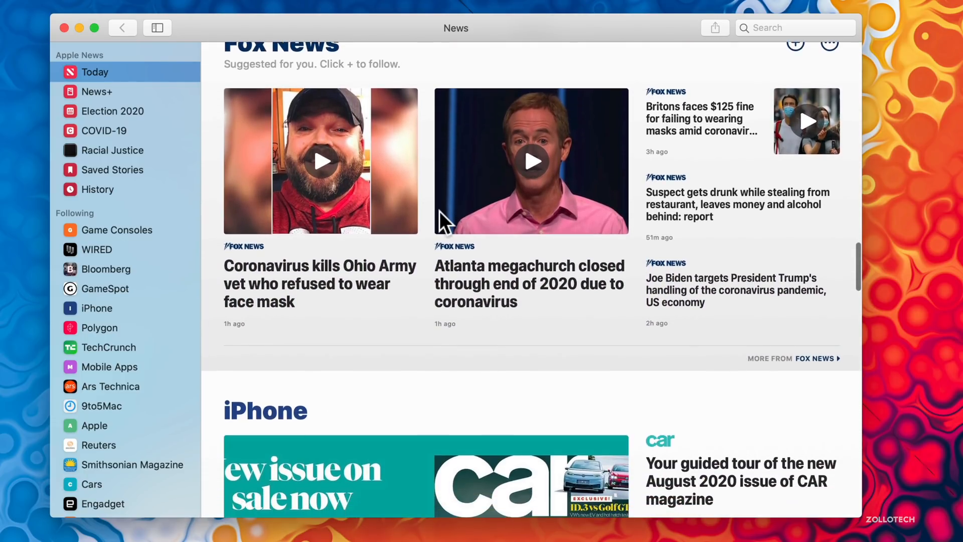
scroll(down, 3)
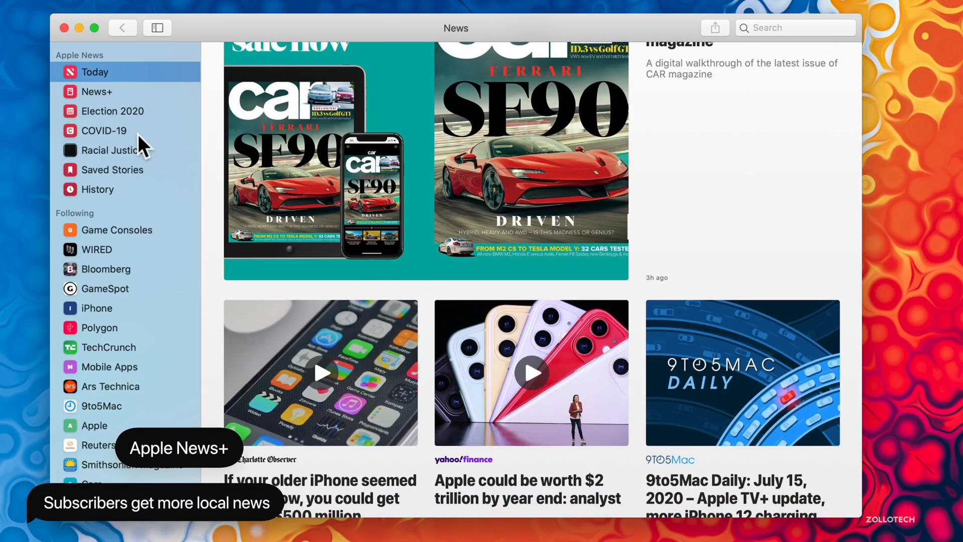
Browse the News+ section past the Prevention featured issue to Recommended Issues.
click(96, 91)
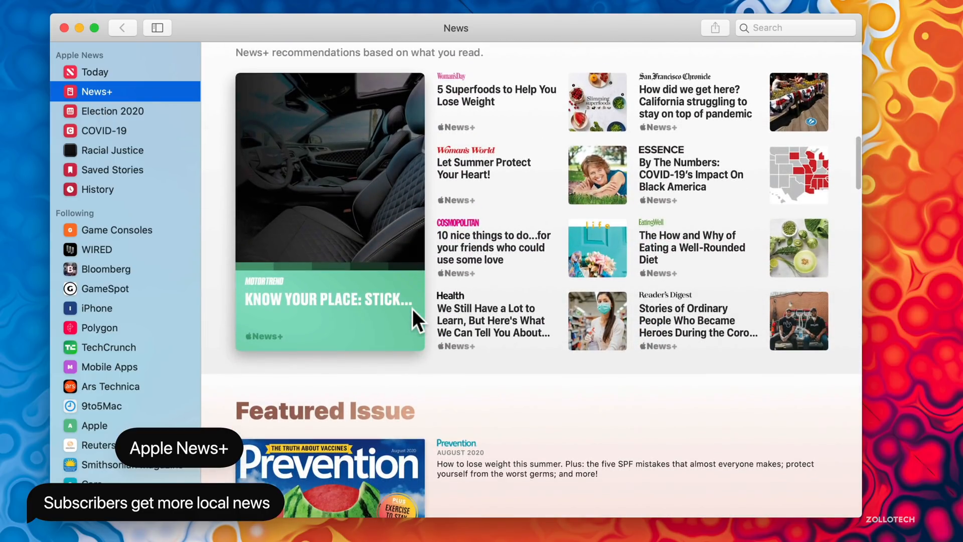
mouse_move(665, 384)
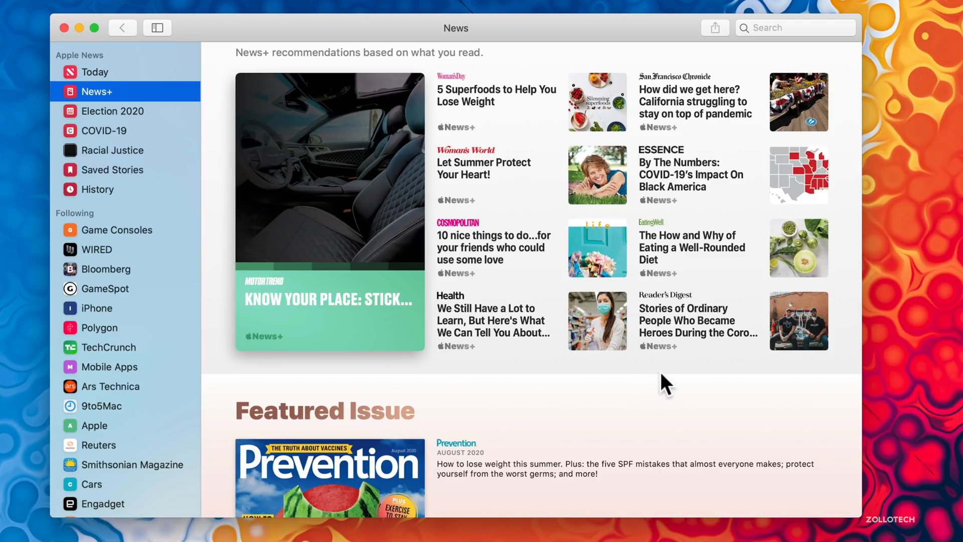
scroll(down, 3)
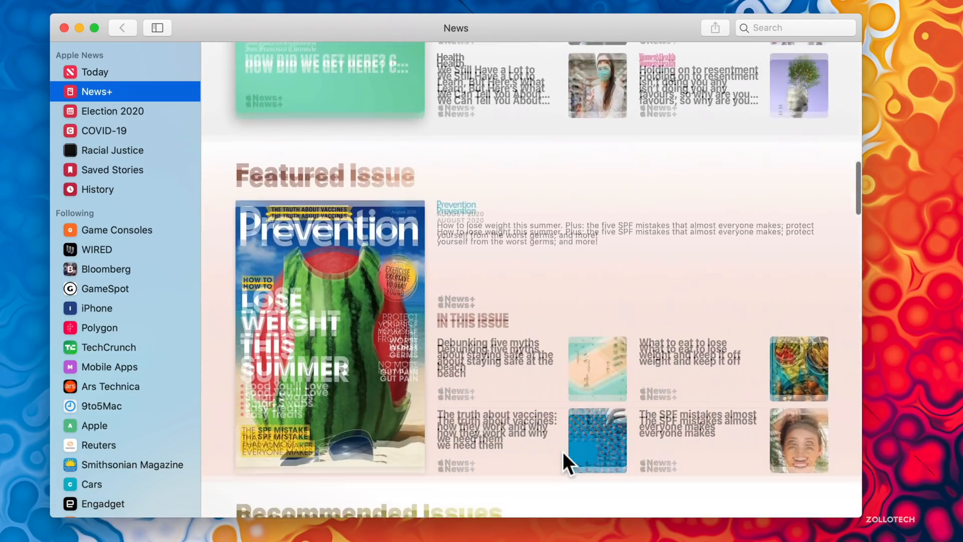
scroll(down, 3)
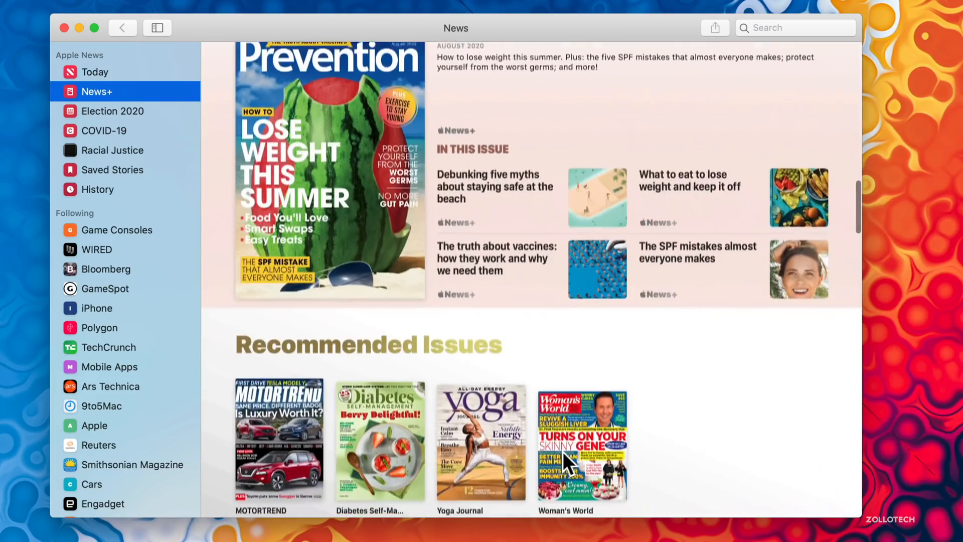
scroll(down, 3)
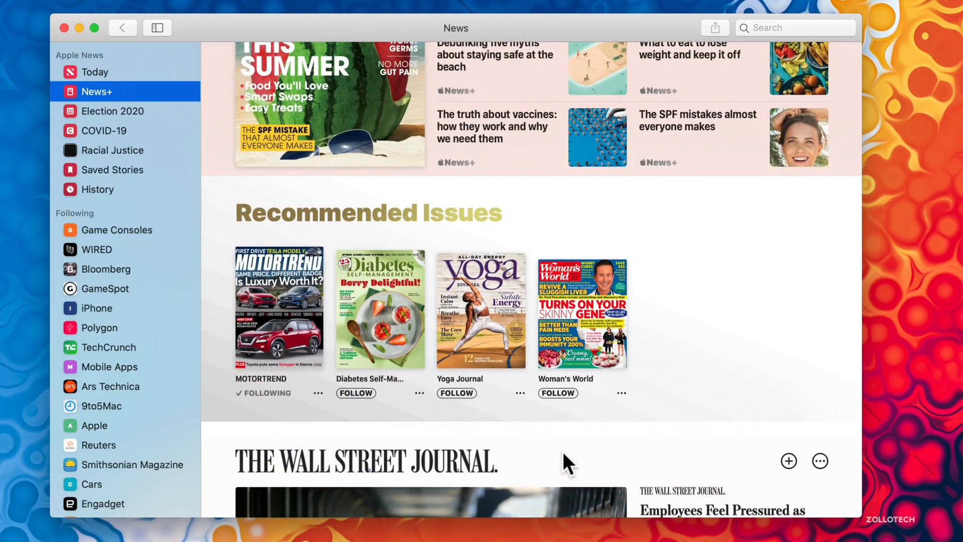
click(94, 28)
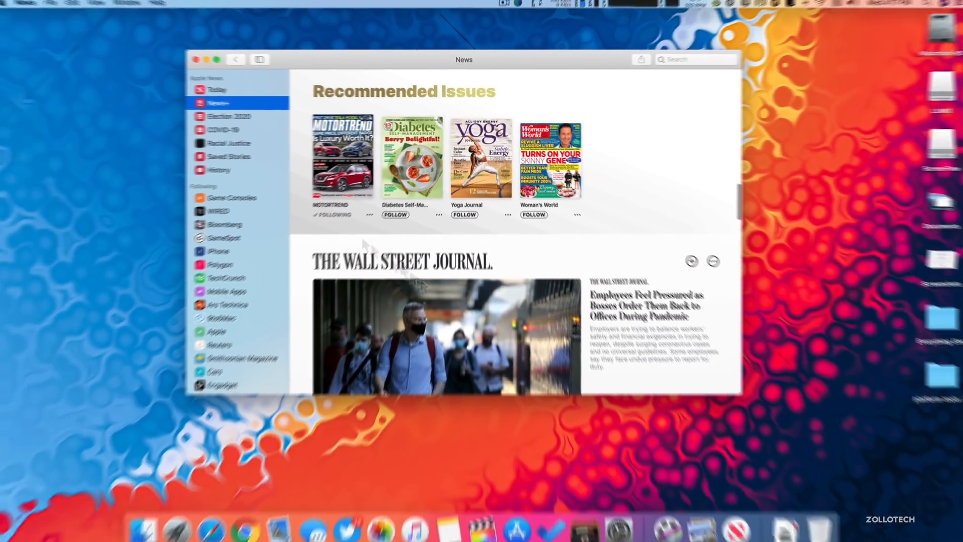
Turn off the Apple News Newsletter email in Notifications & Email, keeping New Features & Tips on.
click(70, 7)
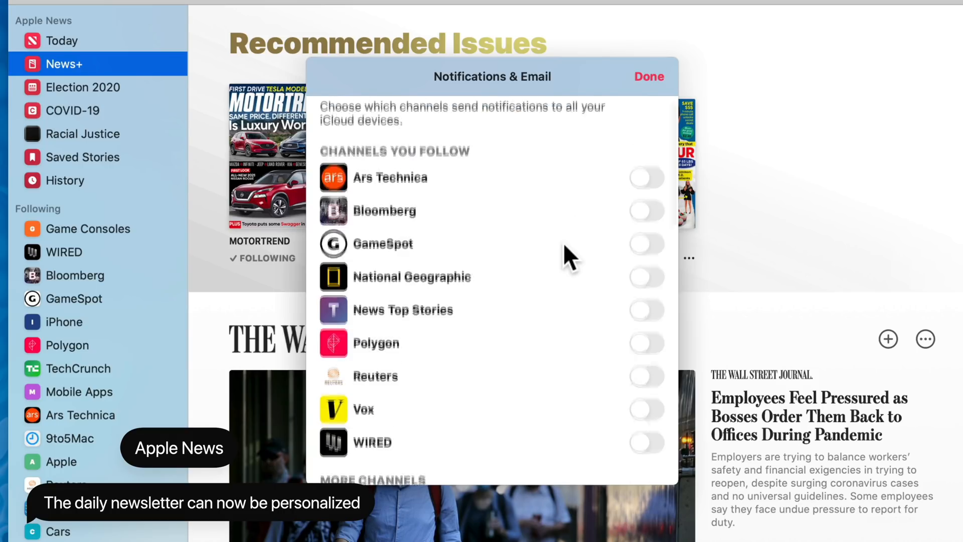
scroll(down, 3)
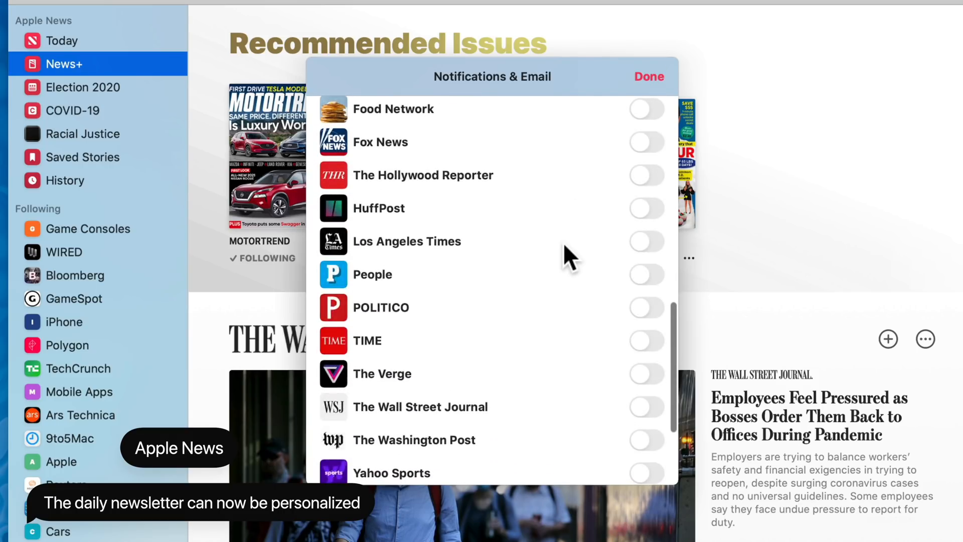
scroll(down, 3)
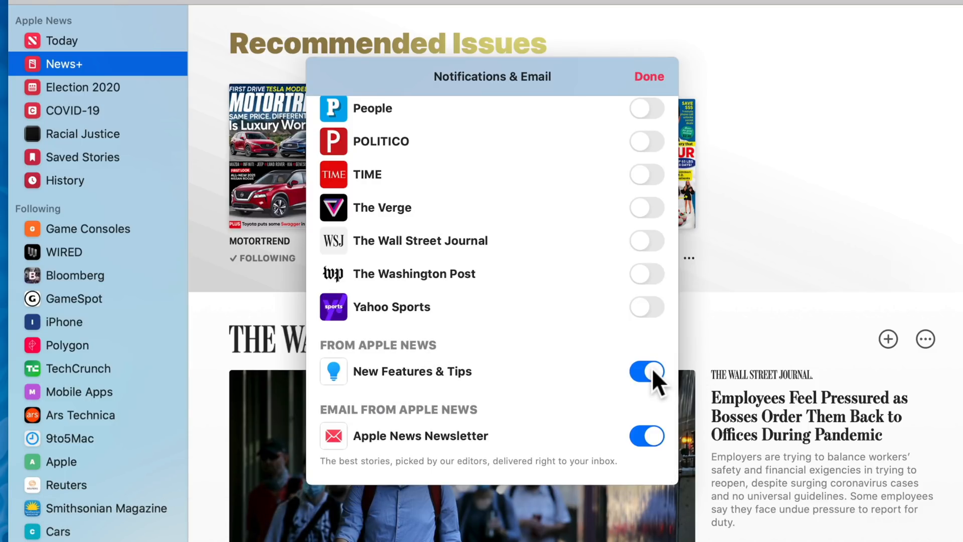
mouse_move(428, 420)
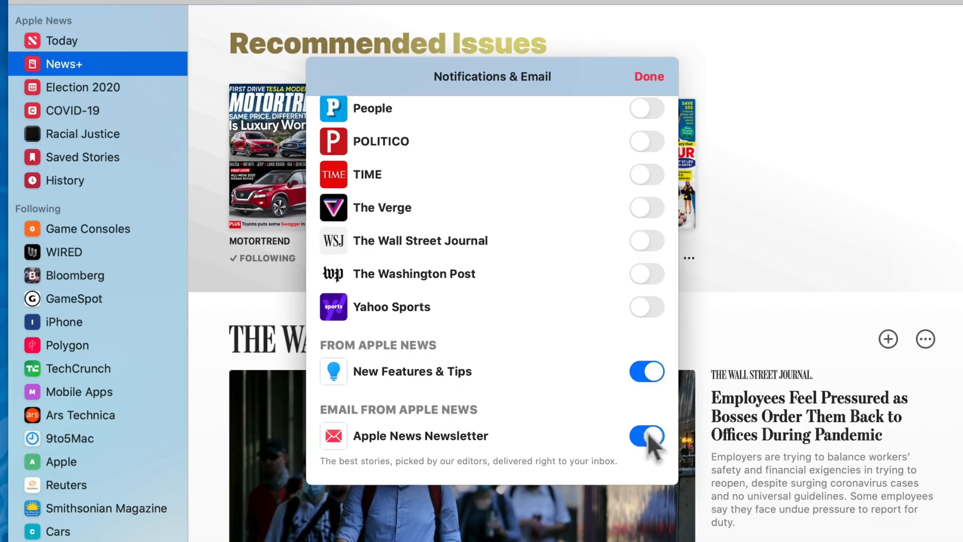
click(645, 436)
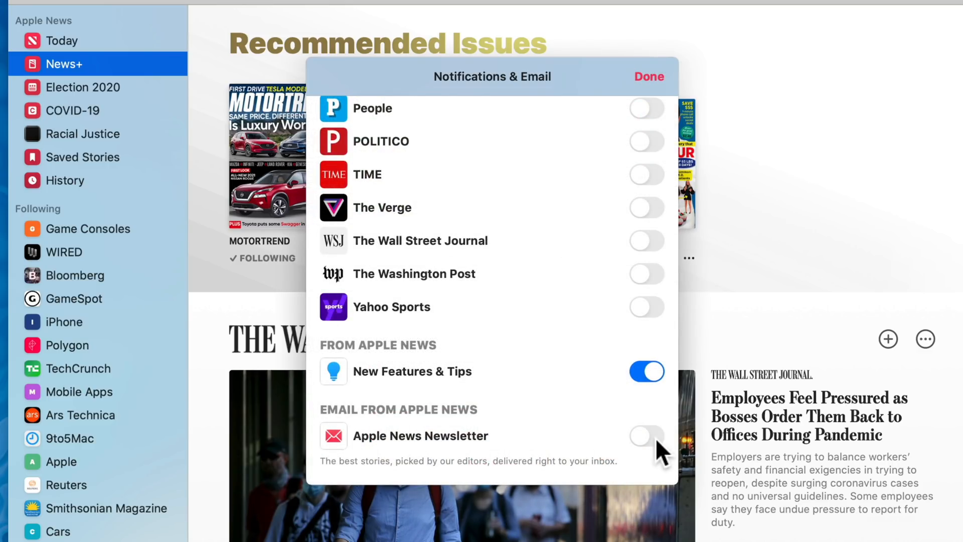
click(645, 436)
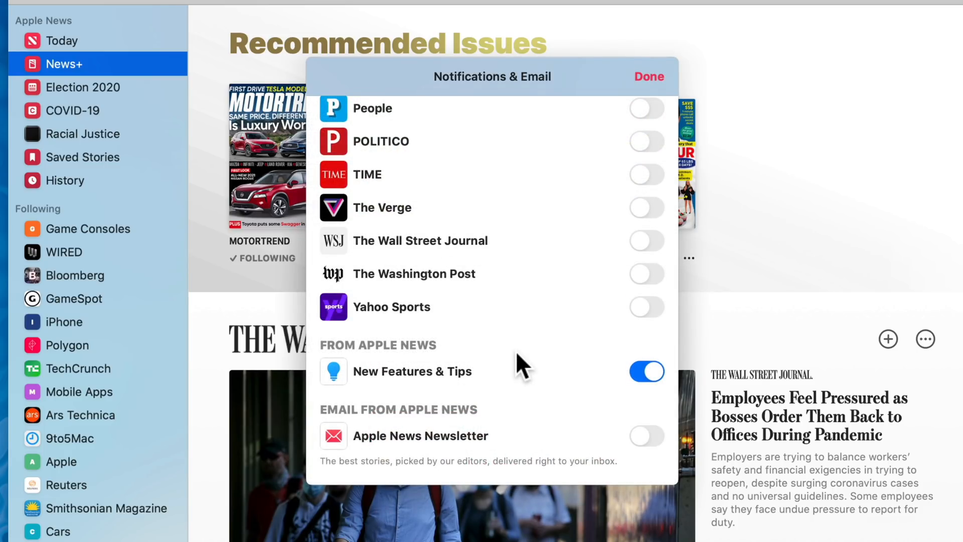
mouse_move(633, 448)
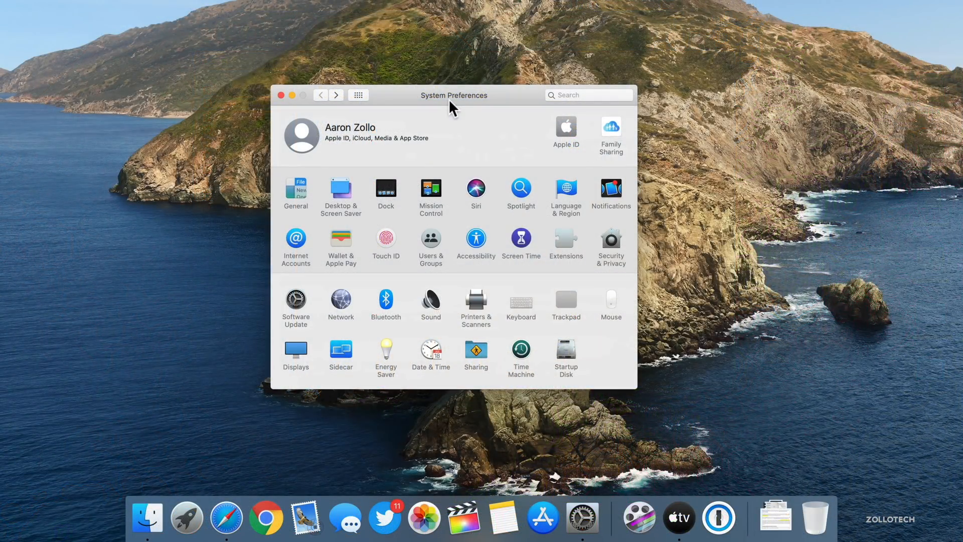
mouse_move(488, 116)
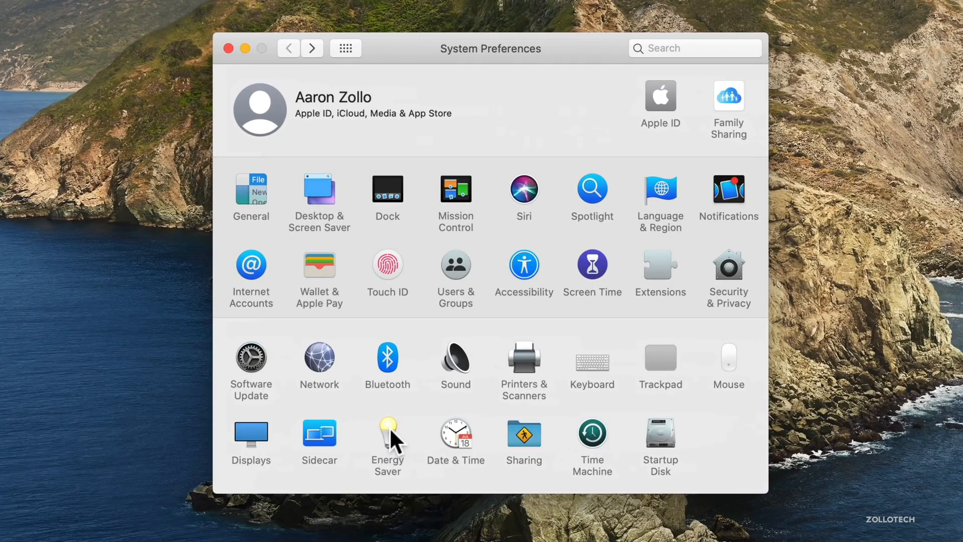
Show the Energy Saver pane with its battery power options in System Preferences.
click(387, 437)
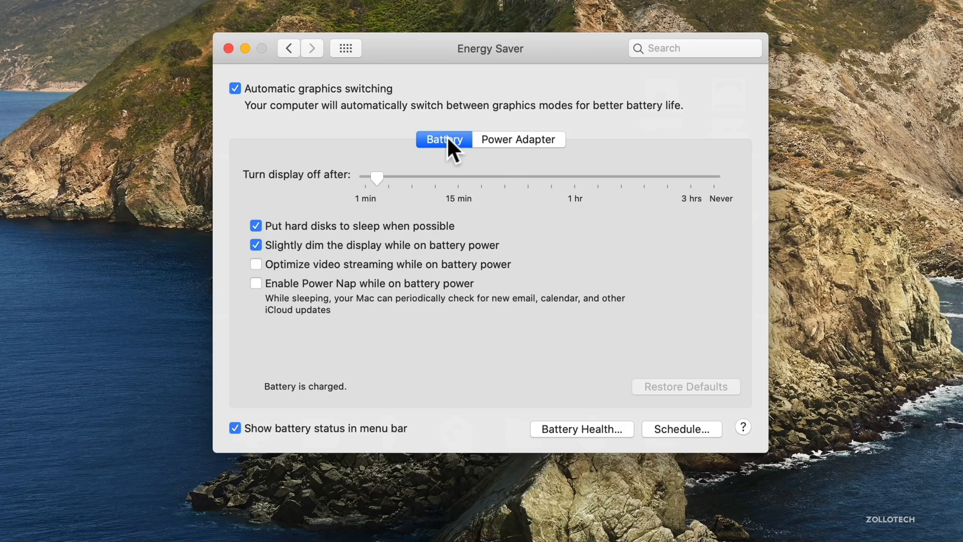
mouse_move(307, 283)
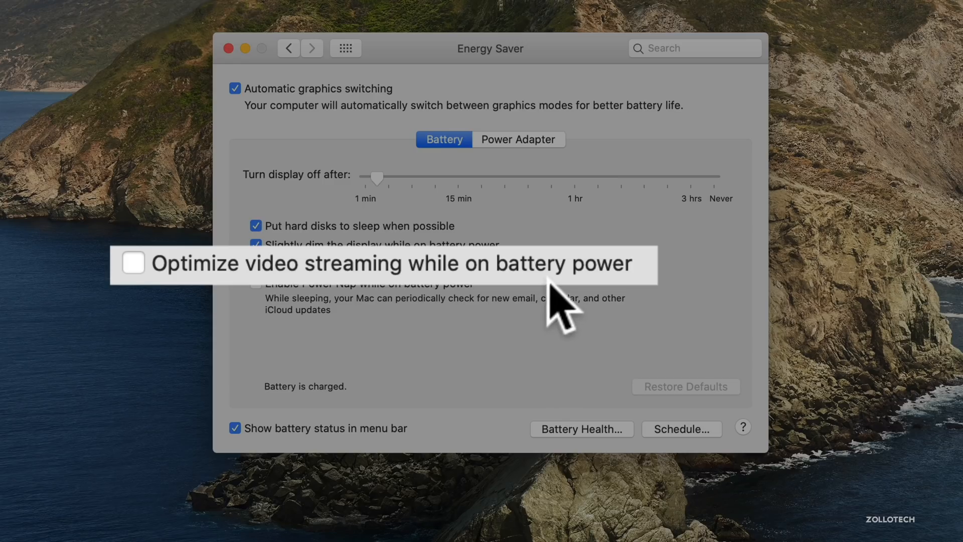
mouse_move(519, 292)
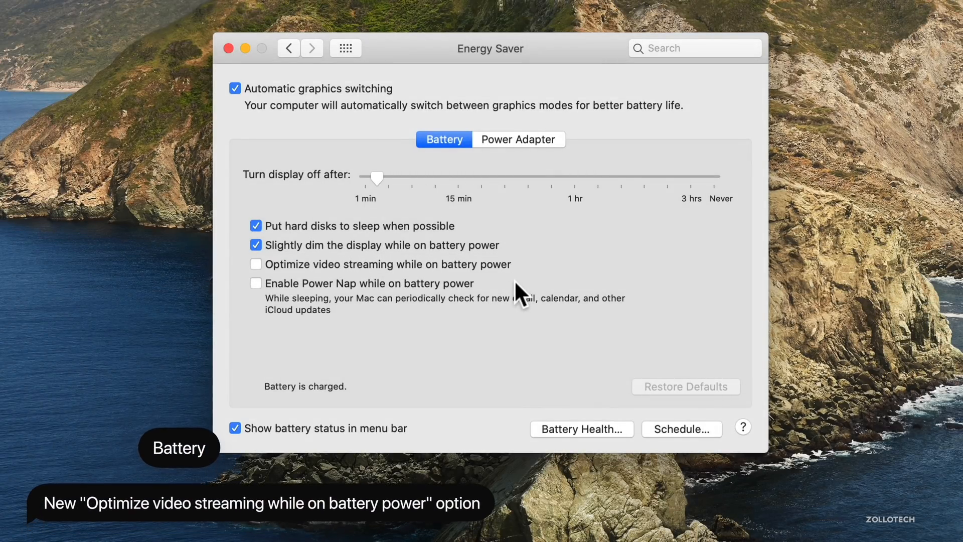
mouse_move(530, 282)
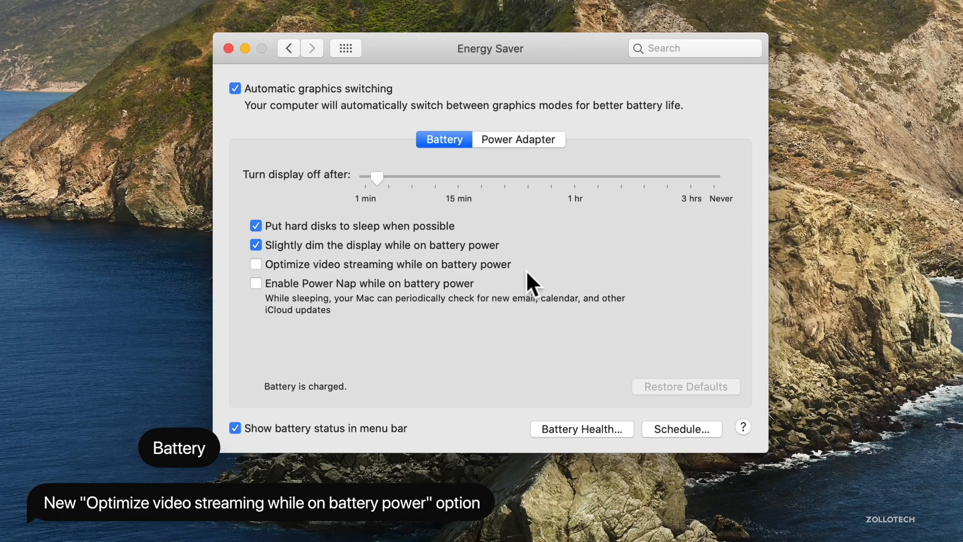
mouse_move(559, 286)
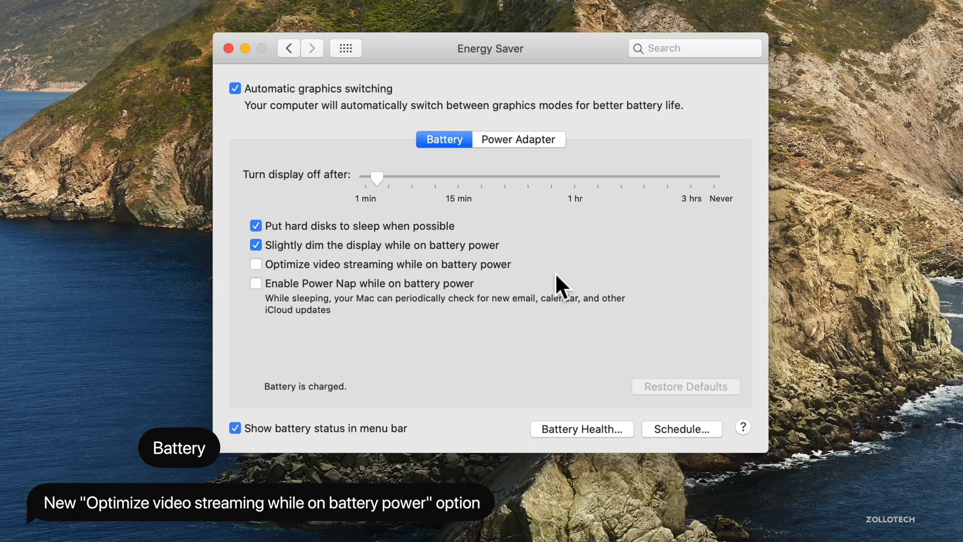
mouse_move(553, 282)
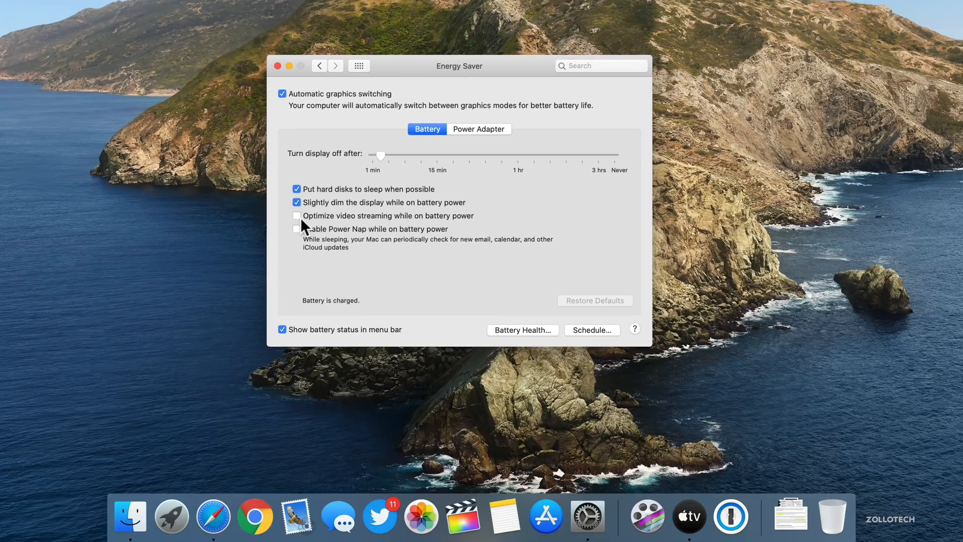
mouse_move(482, 222)
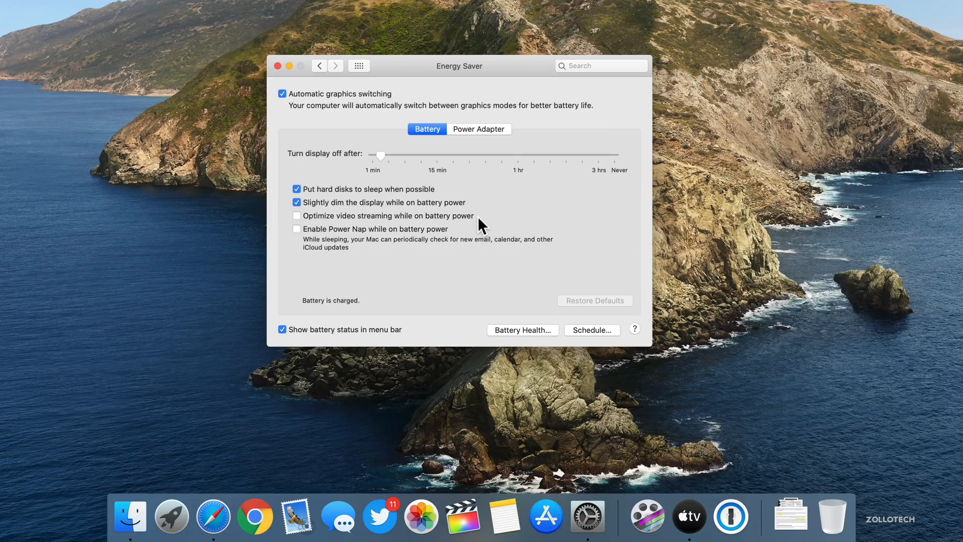
mouse_move(340, 121)
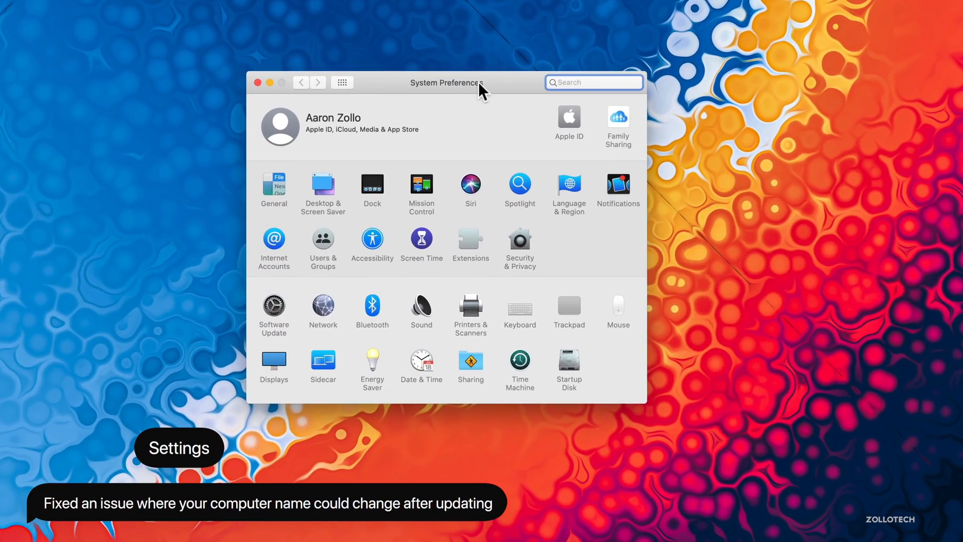
mouse_move(461, 105)
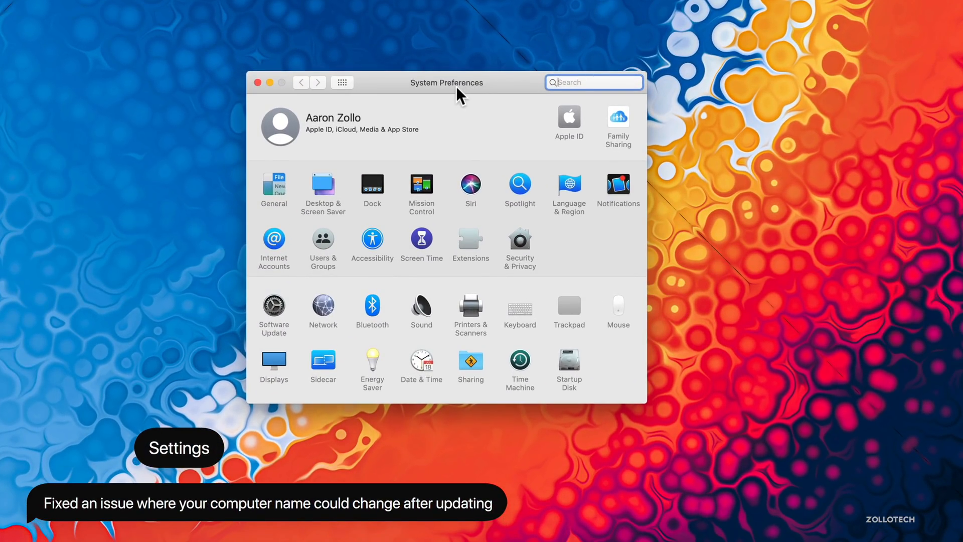
mouse_move(468, 99)
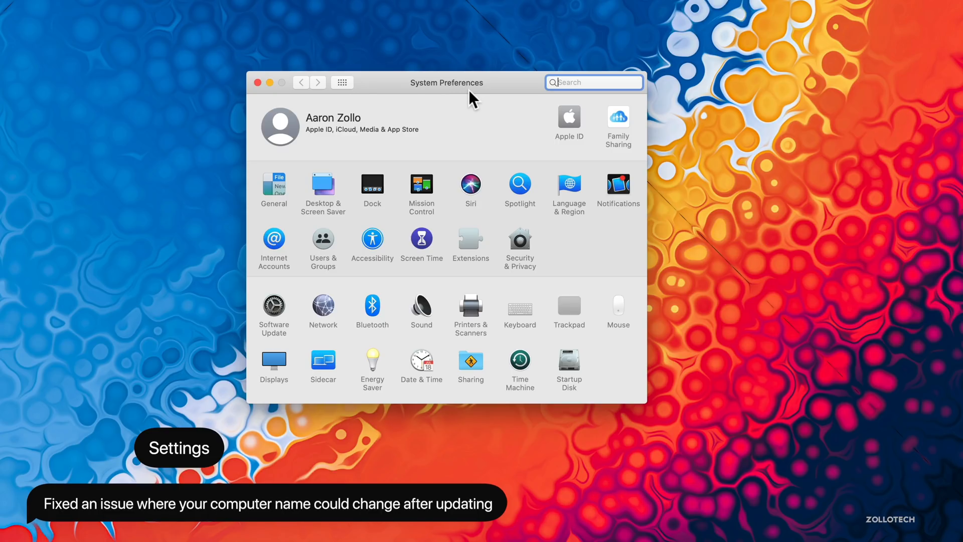
mouse_move(444, 217)
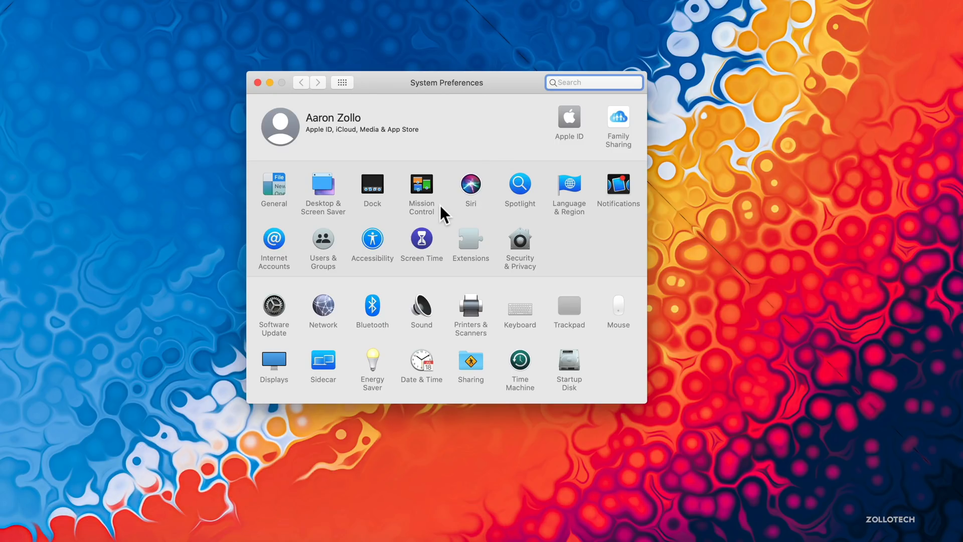
mouse_move(463, 241)
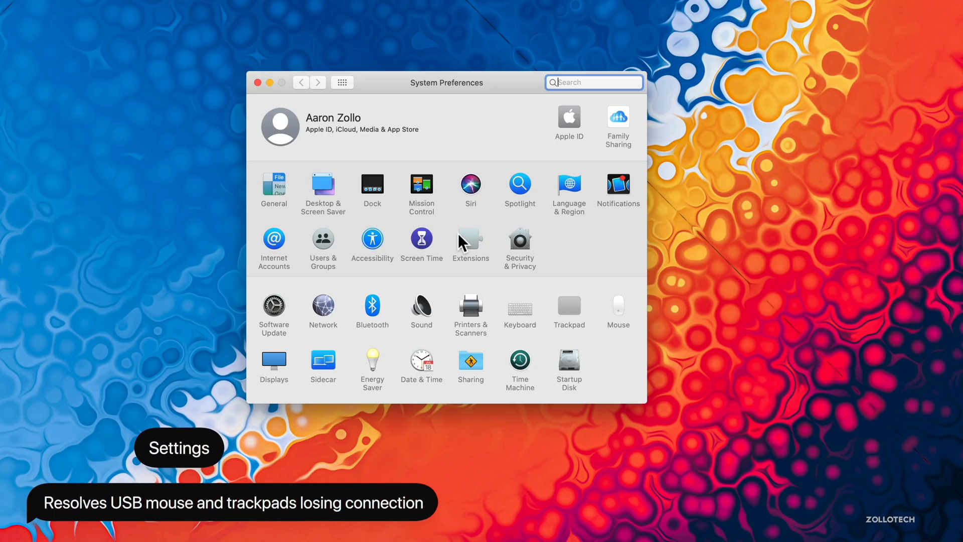
mouse_move(582, 255)
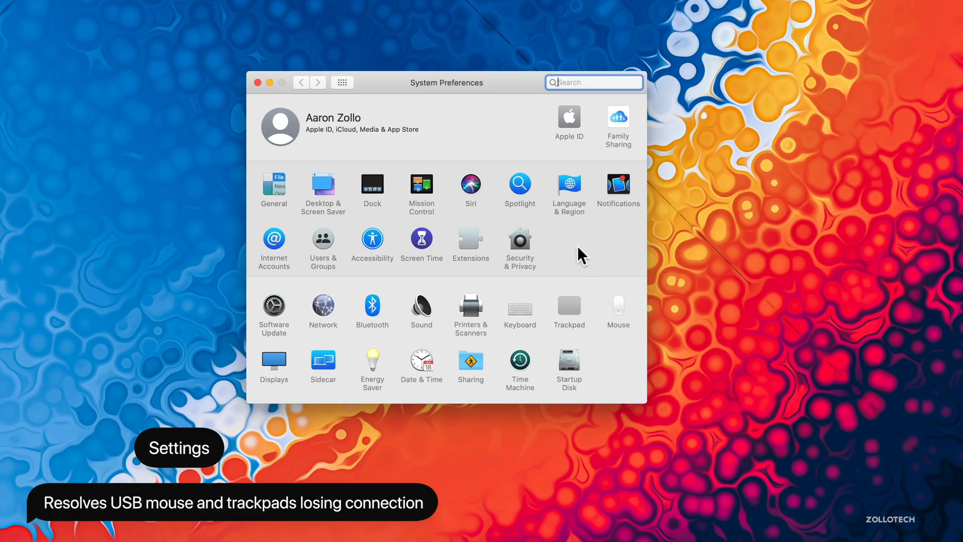
click(568, 307)
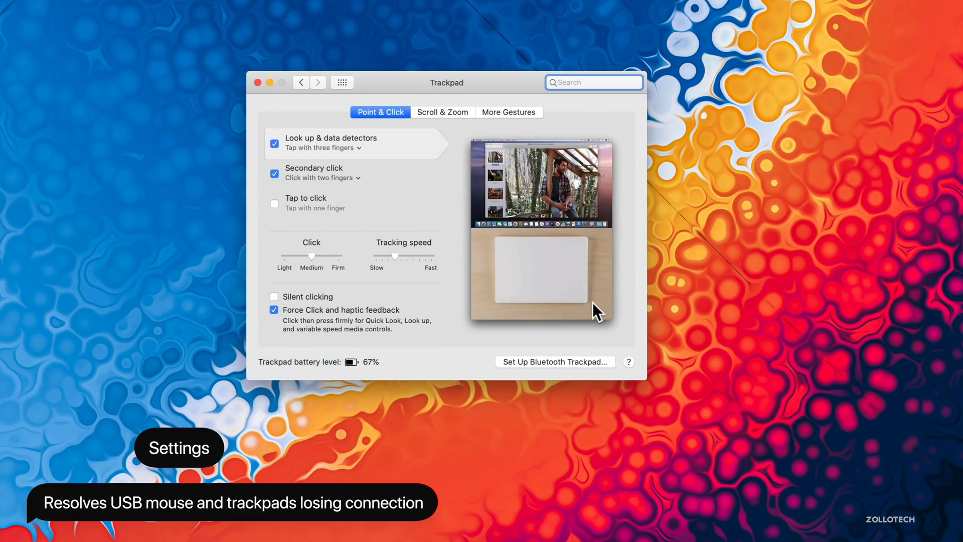
click(300, 82)
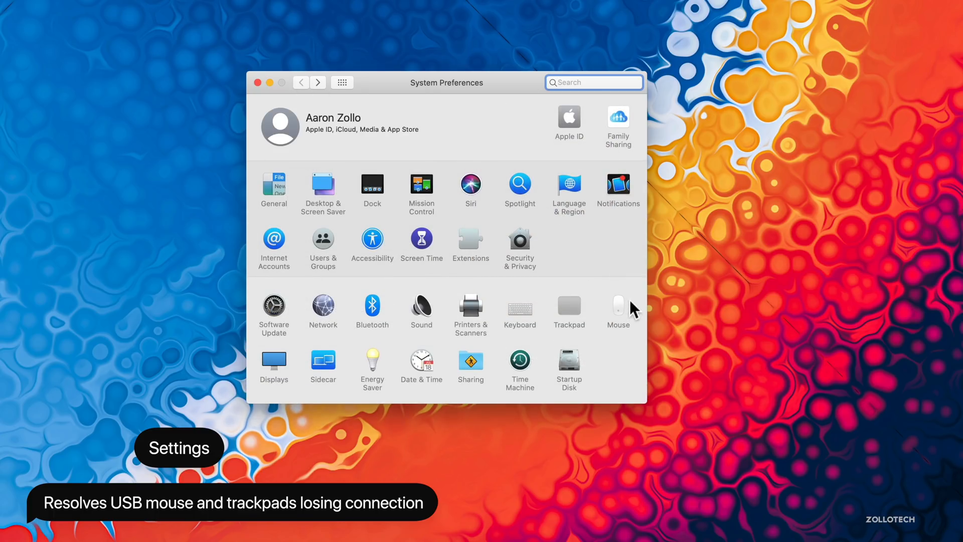
click(617, 306)
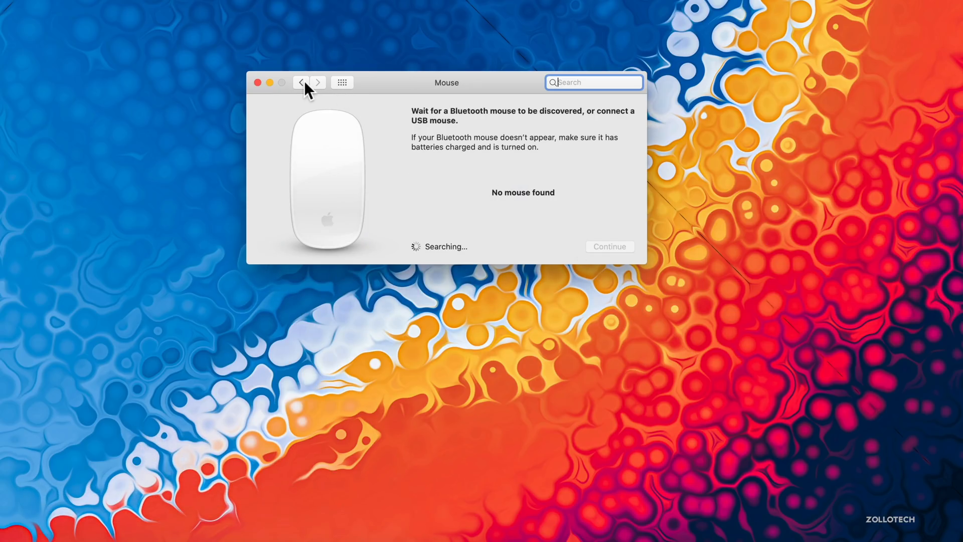
click(300, 83)
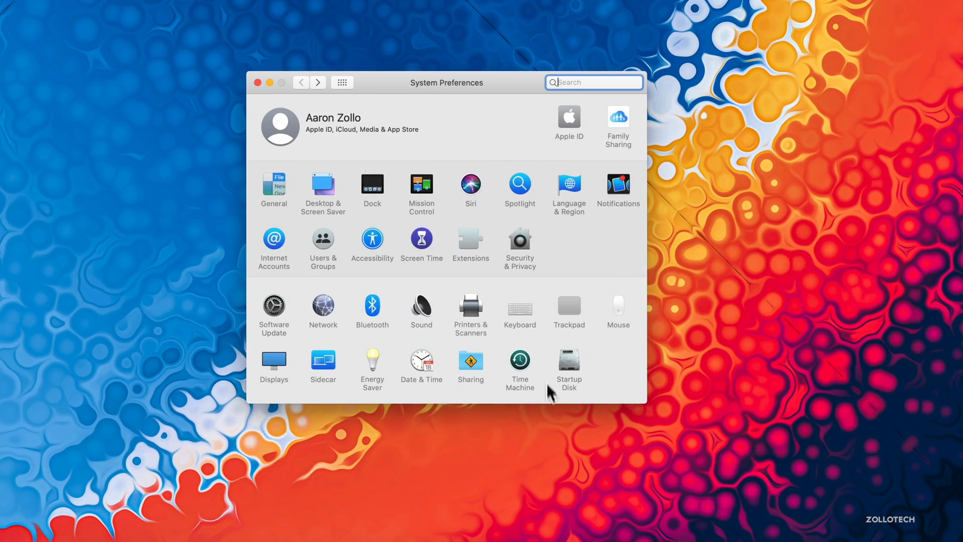
mouse_move(568, 307)
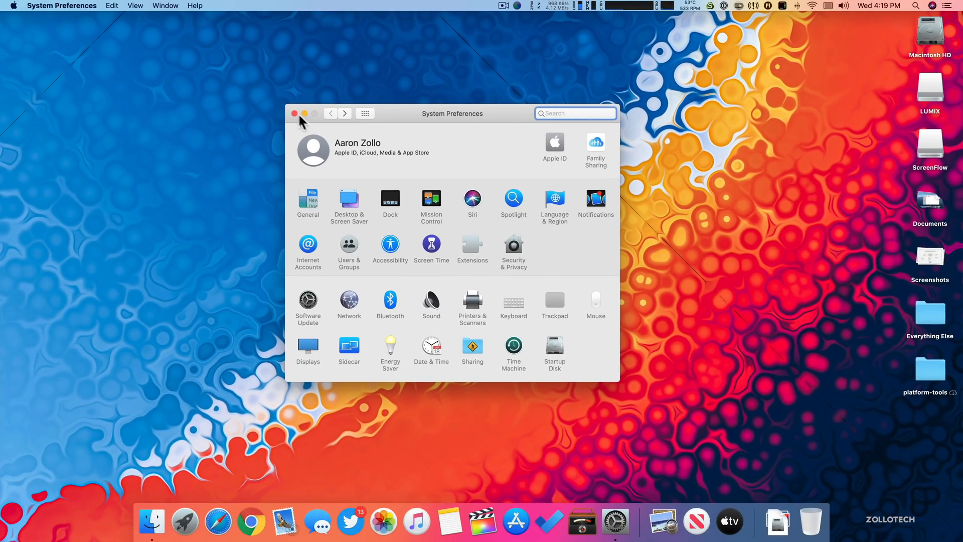
click(293, 113)
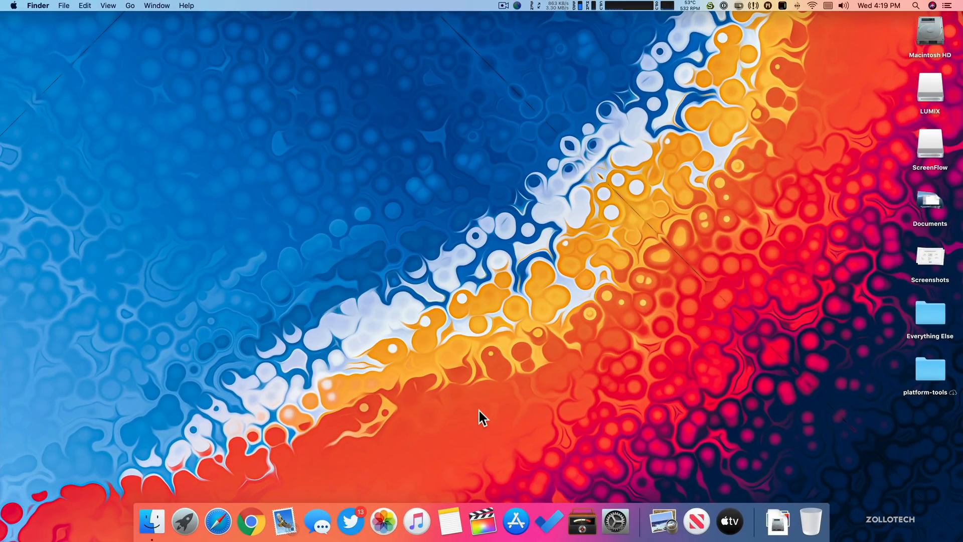
mouse_move(460, 446)
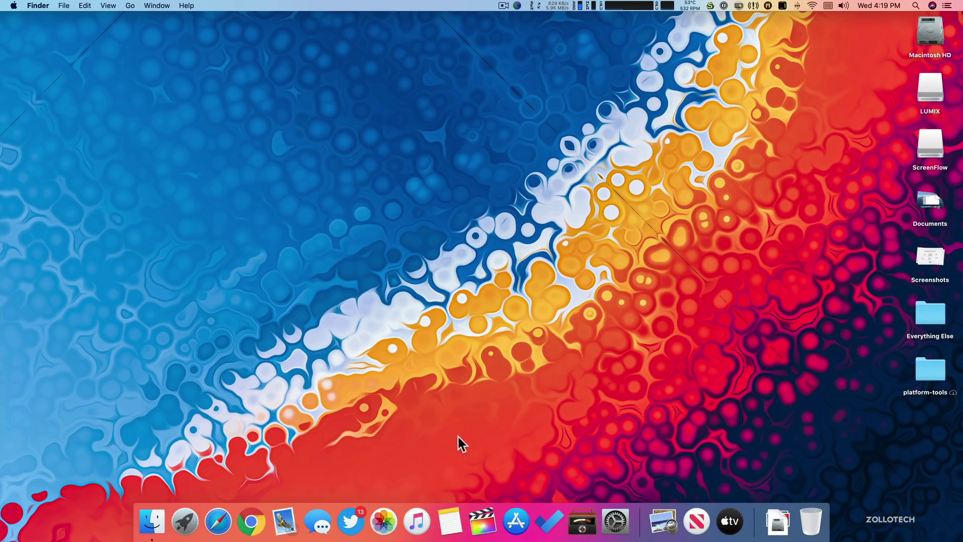
mouse_move(461, 435)
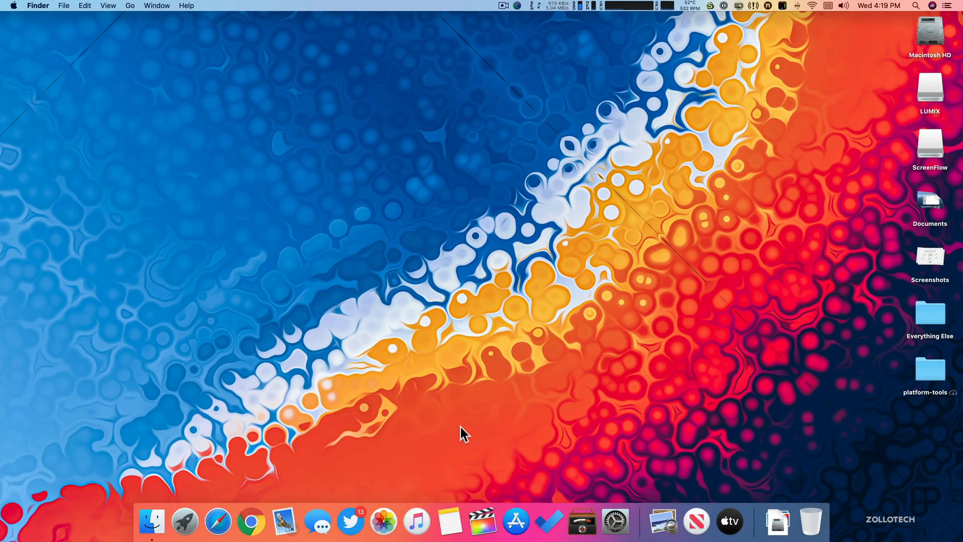
mouse_move(462, 422)
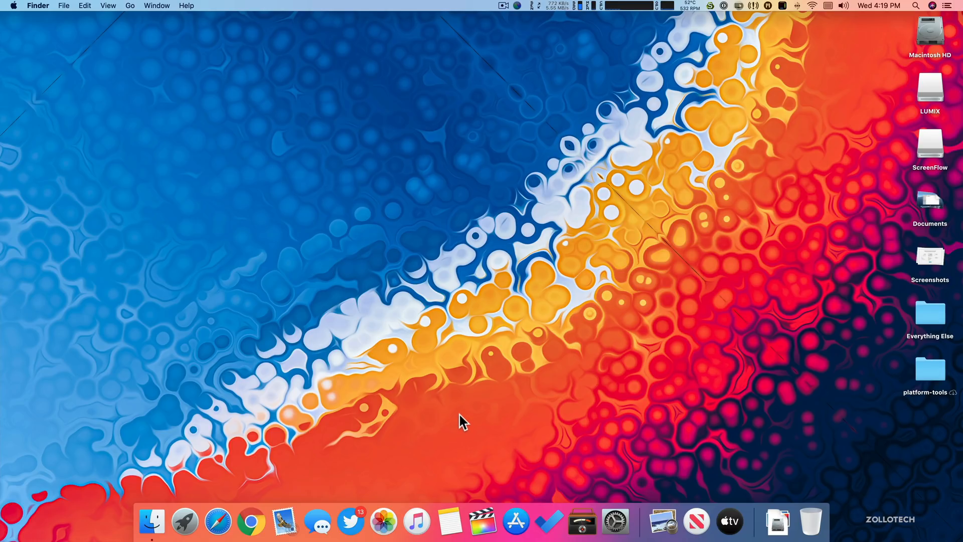
mouse_move(461, 422)
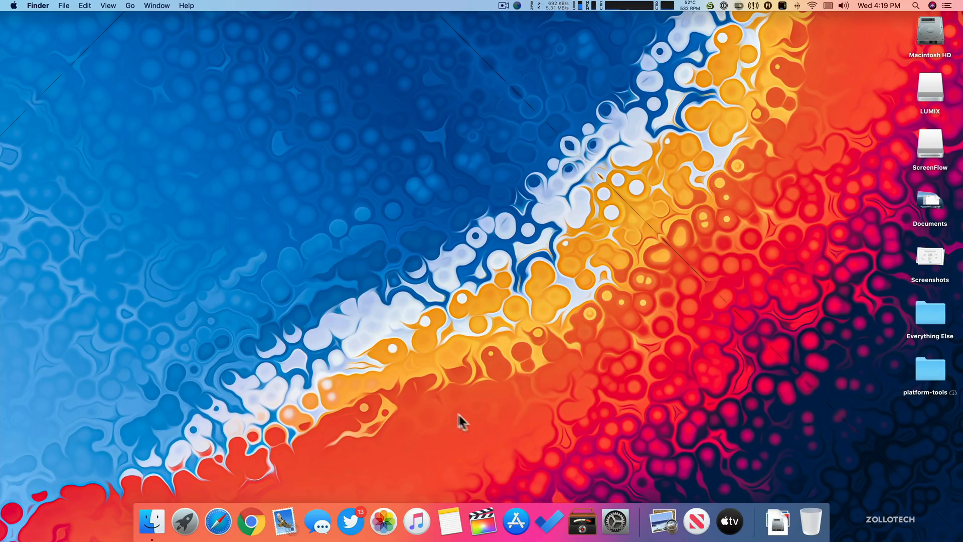
click(185, 521)
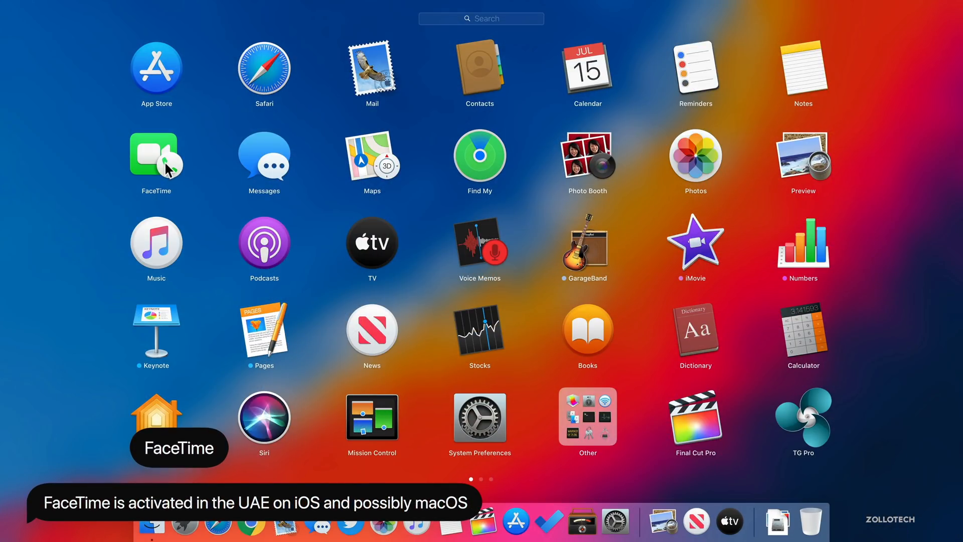
mouse_move(175, 168)
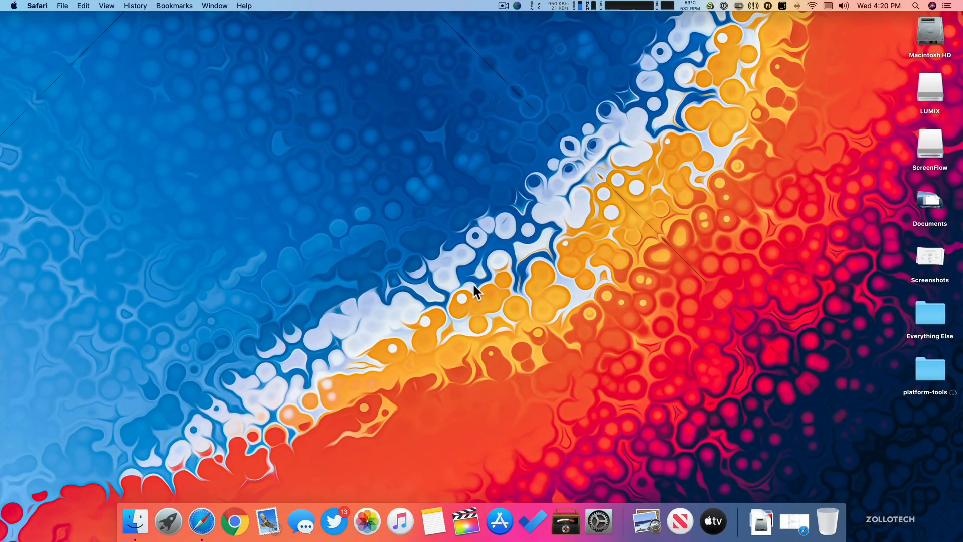
mouse_move(462, 295)
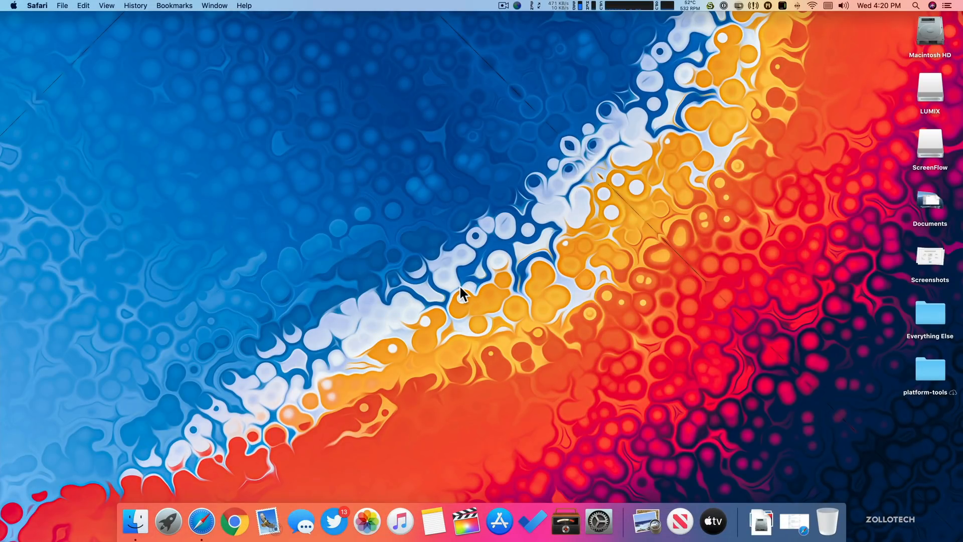
mouse_move(596, 520)
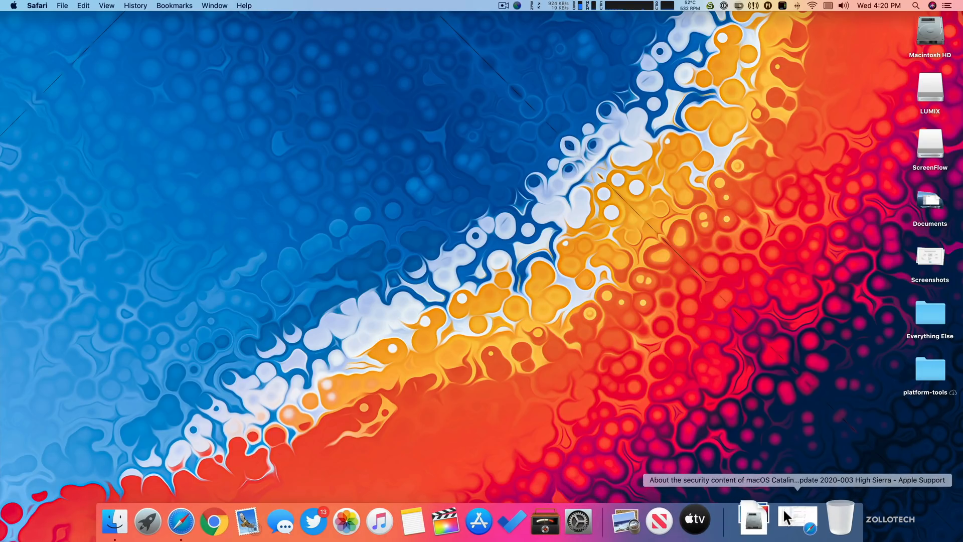
Restore Safari's 10.15.6 security content page and read down to its end.
click(796, 519)
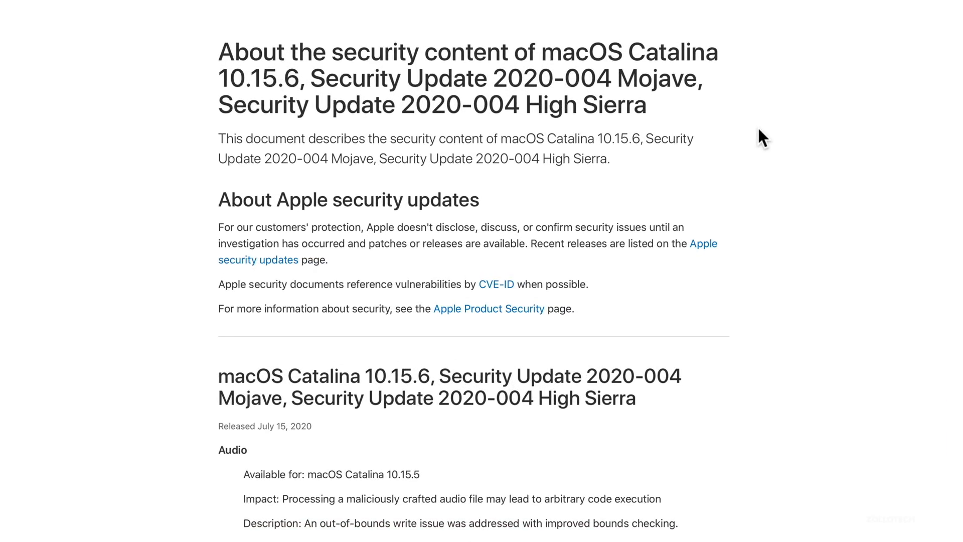
scroll(down, 3)
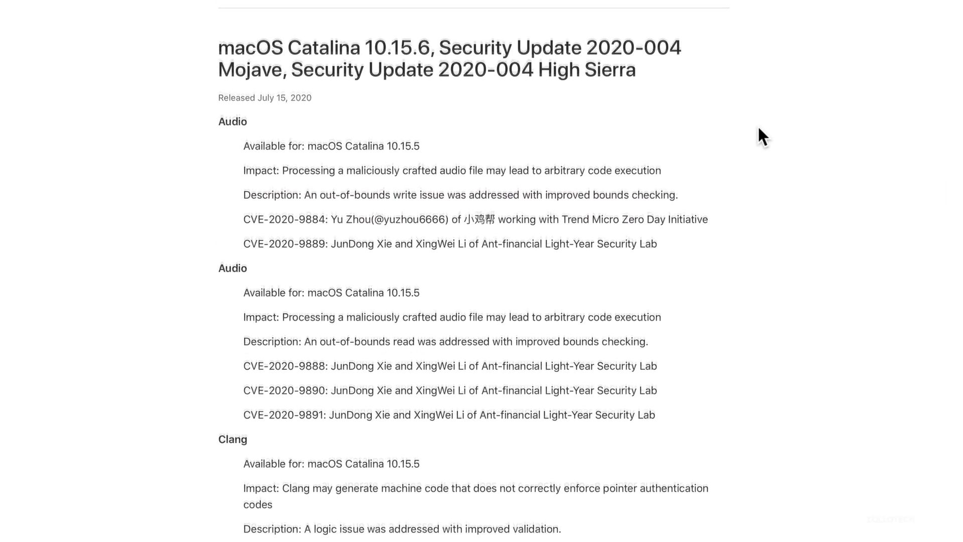
scroll(down, 3)
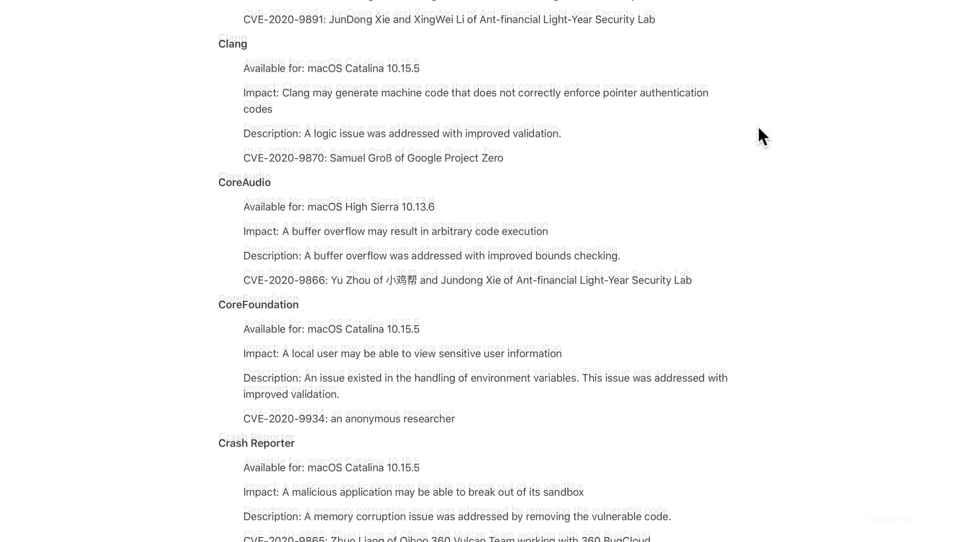
scroll(down, 3)
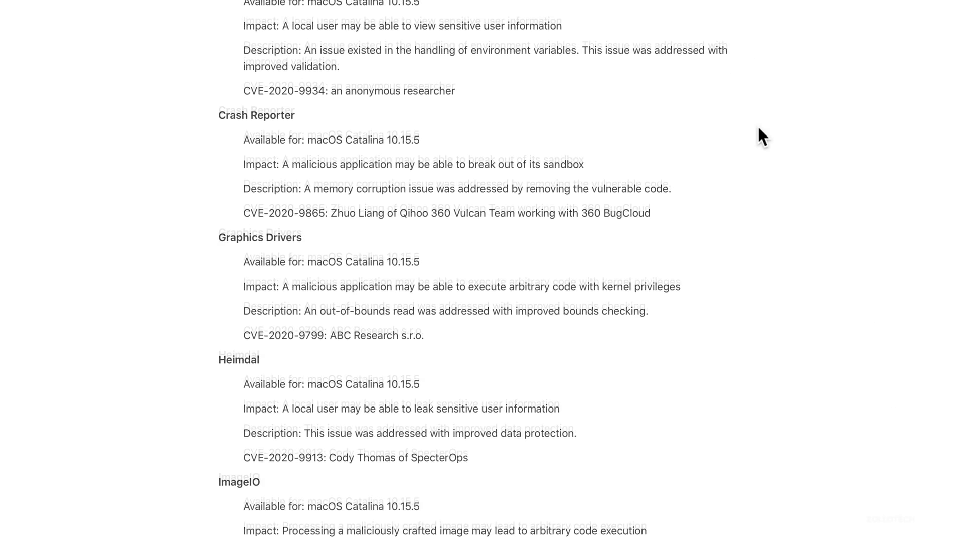
scroll(down, 3)
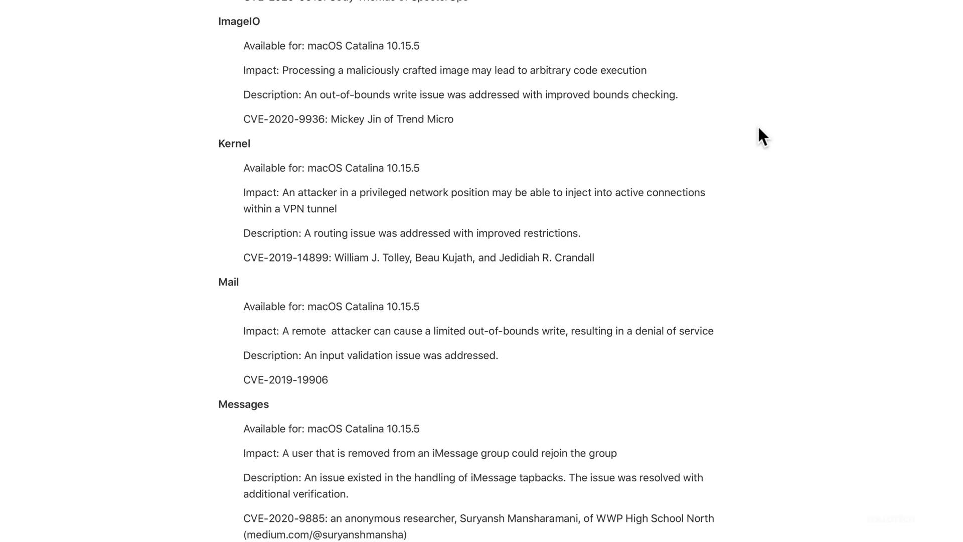
scroll(down, 3)
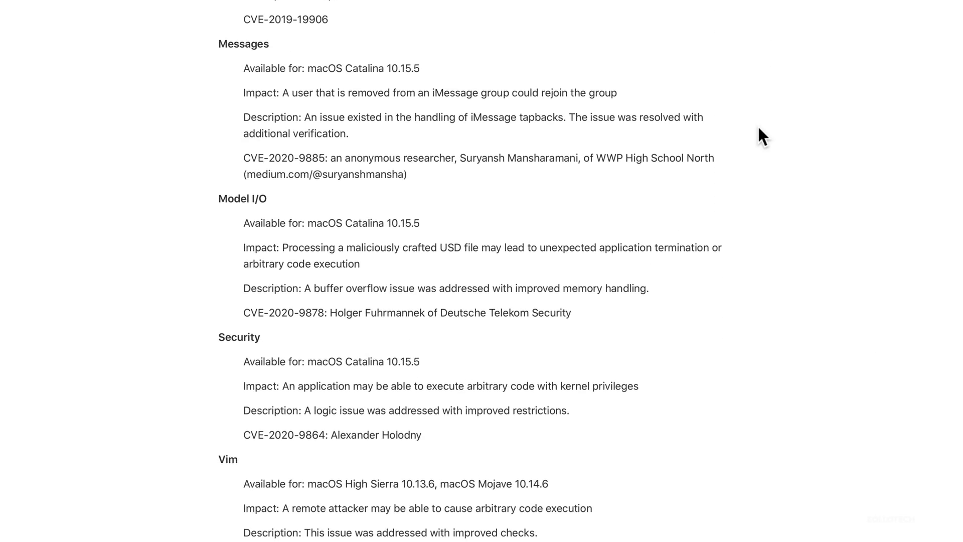
scroll(down, 3)
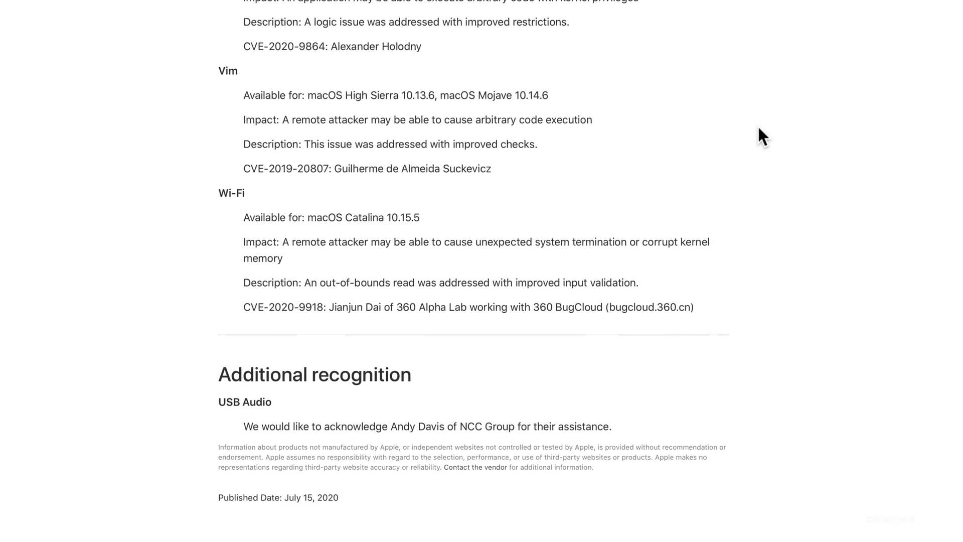
Scroll the security content page back up to the top.
scroll(up, 3)
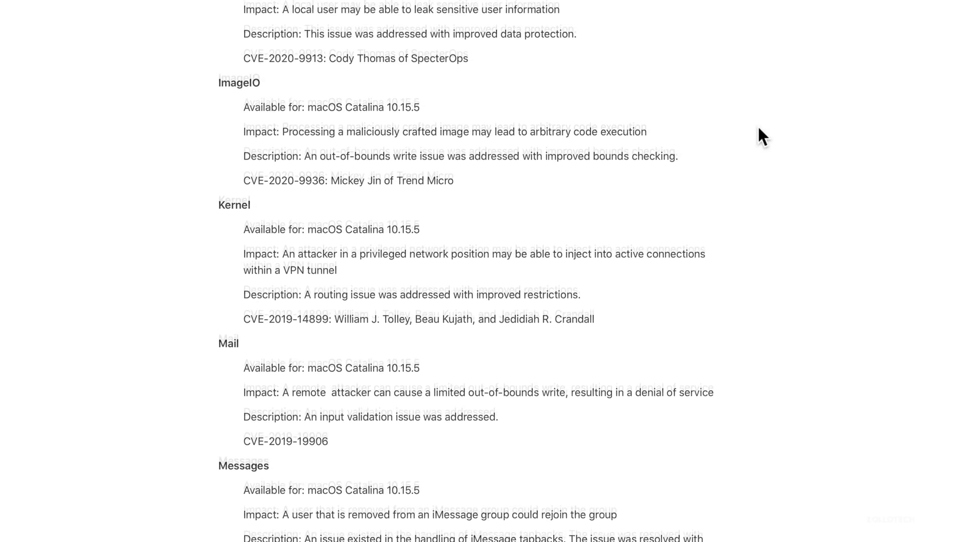
scroll(up, 3)
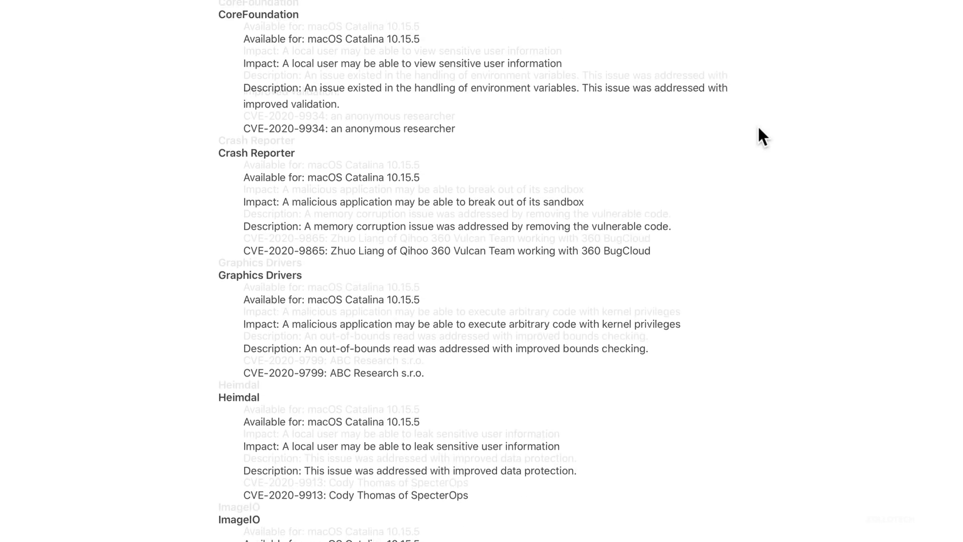
scroll(up, 3)
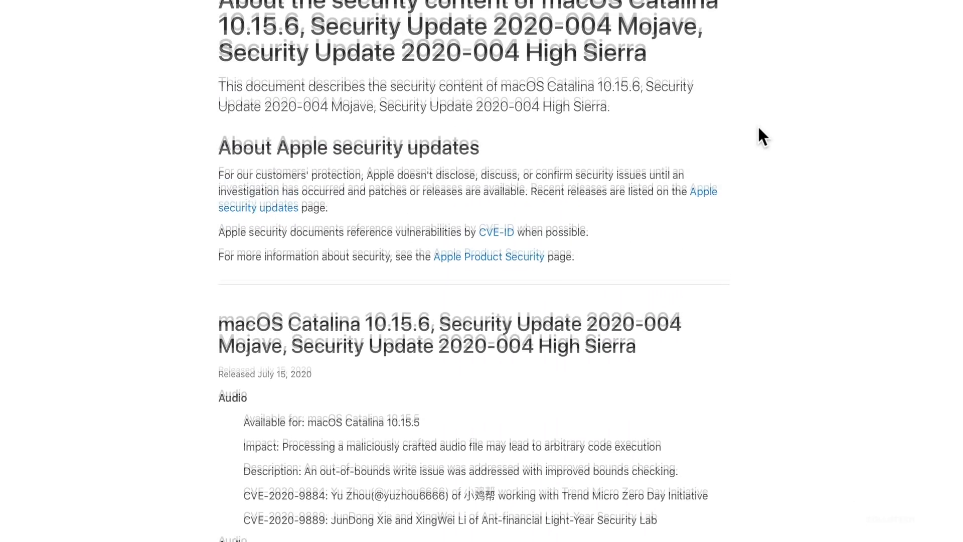
scroll(up, 3)
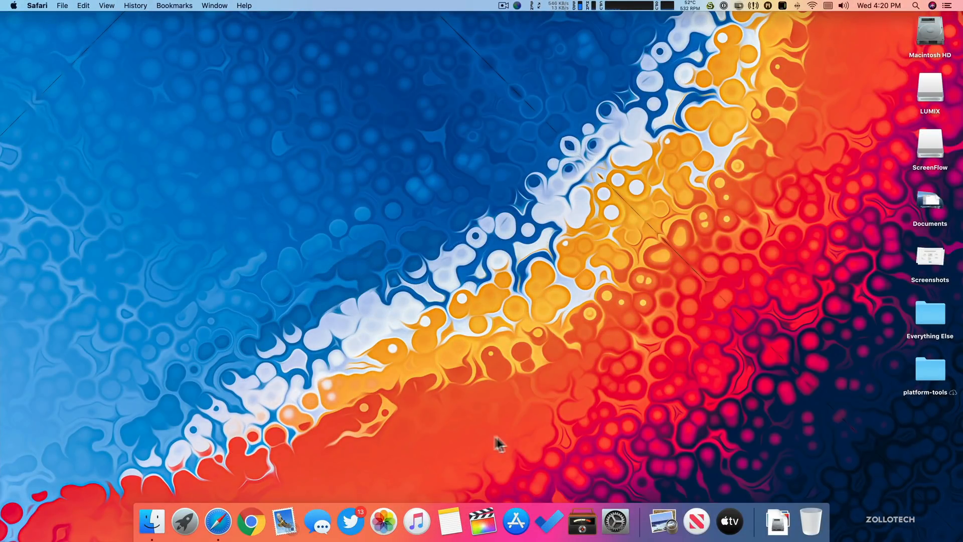
mouse_move(470, 396)
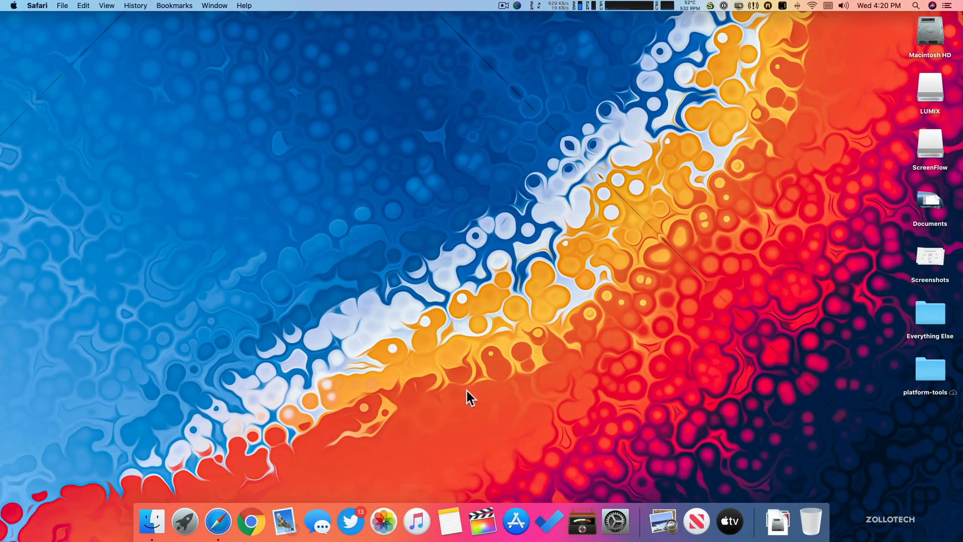
mouse_move(463, 410)
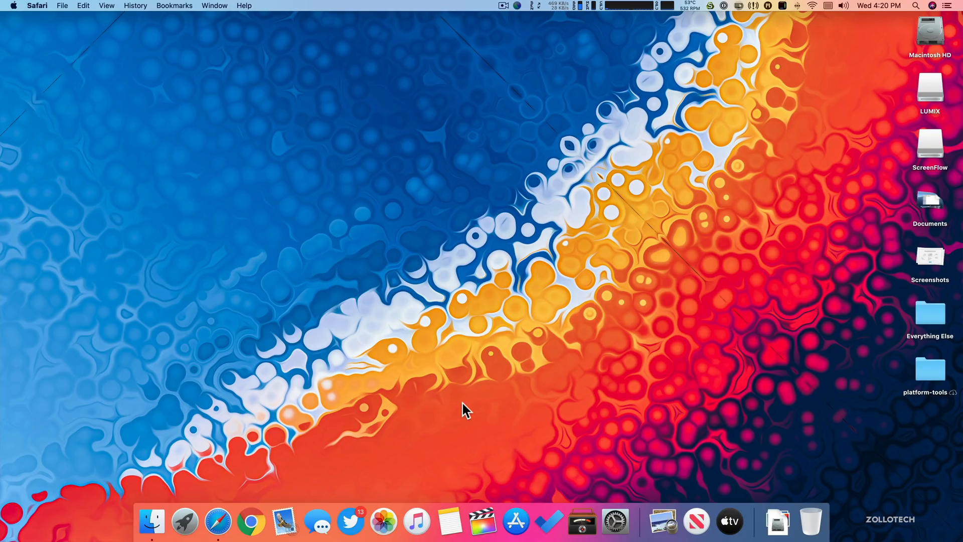
mouse_move(392, 415)
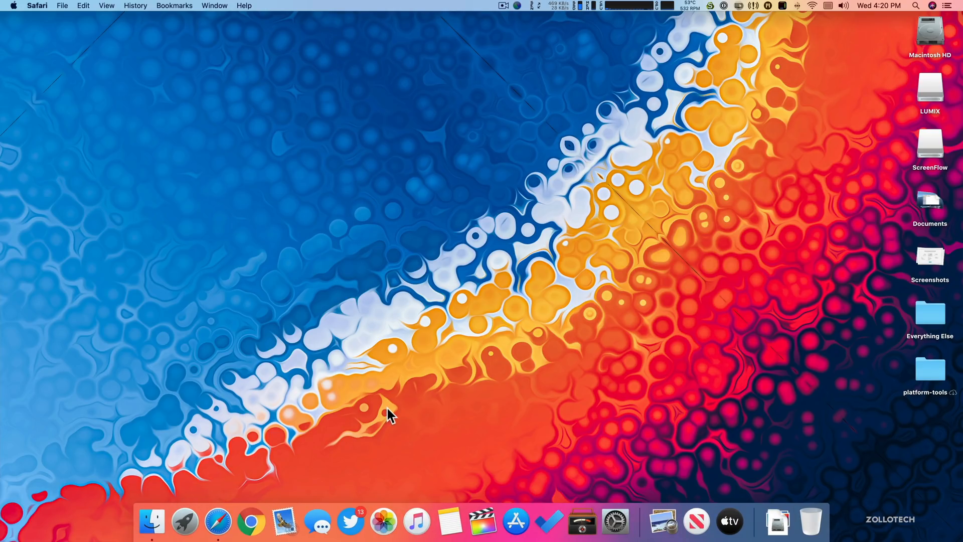
mouse_move(528, 402)
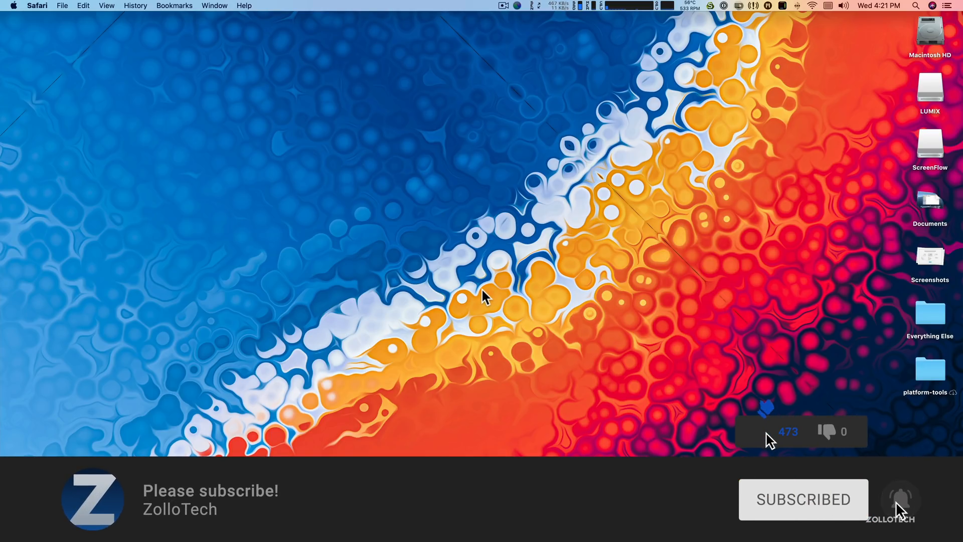
click(762, 431)
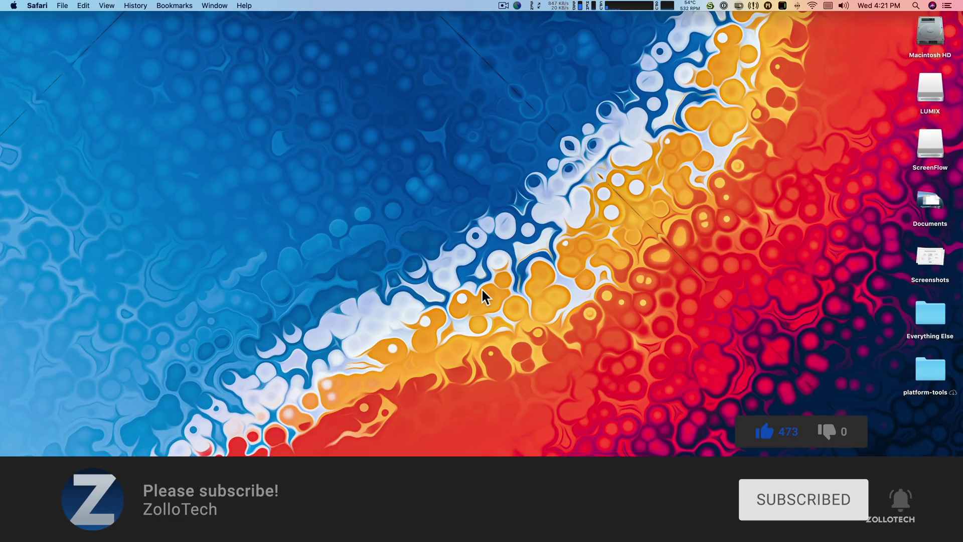